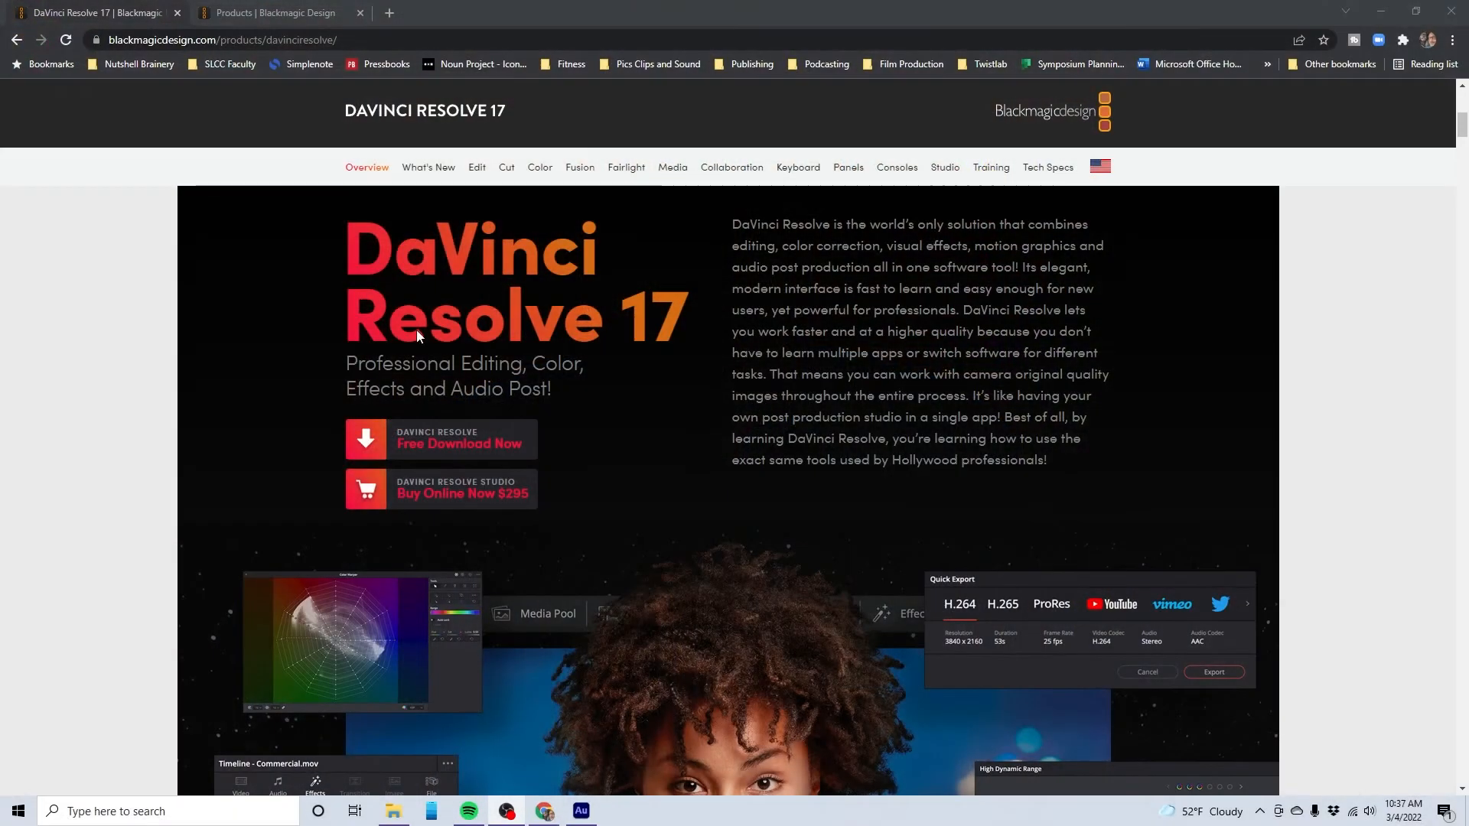
pyautogui.moveTo(554, 531)
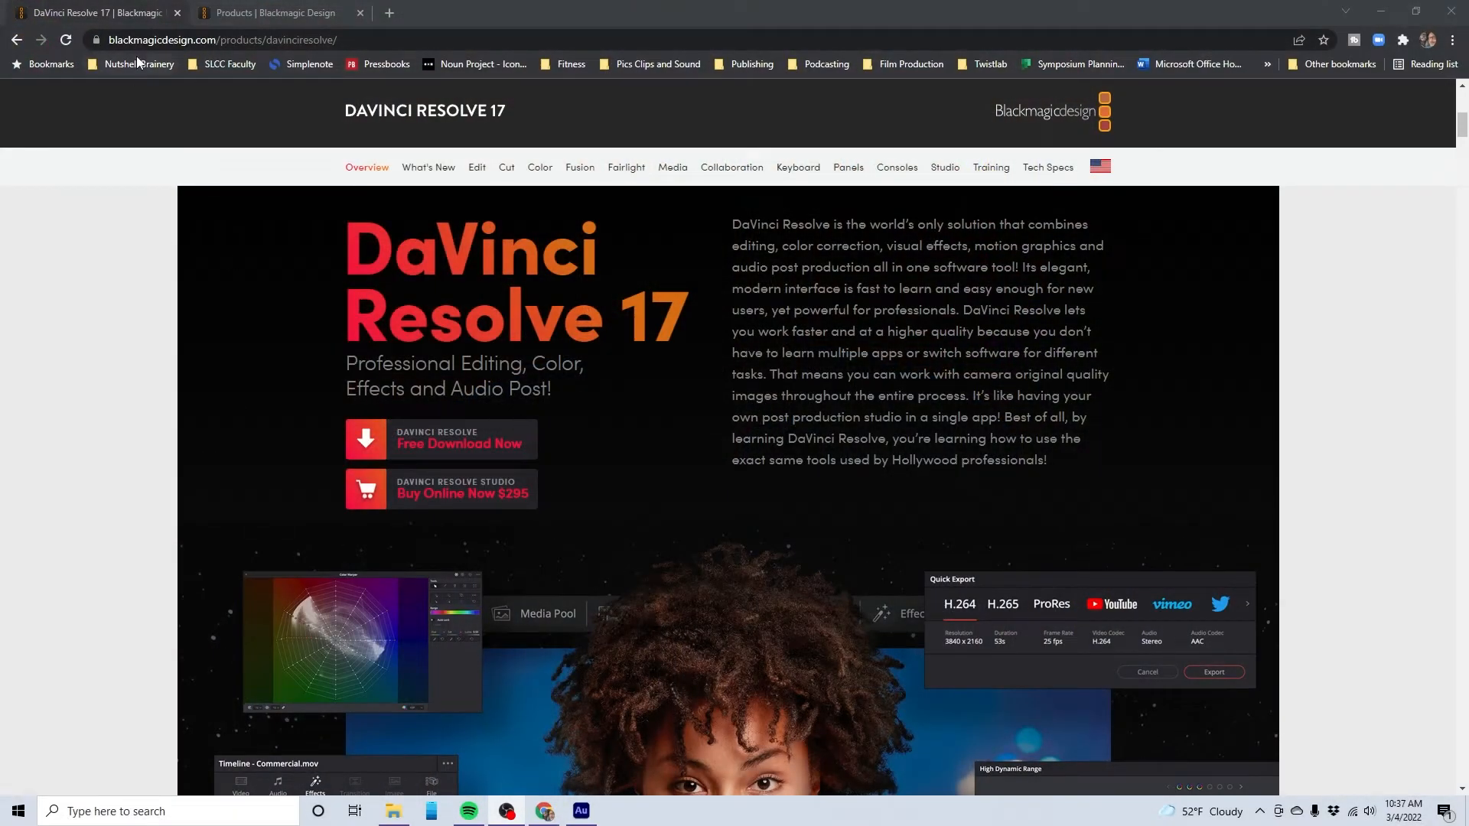
pyautogui.moveTo(219, 60)
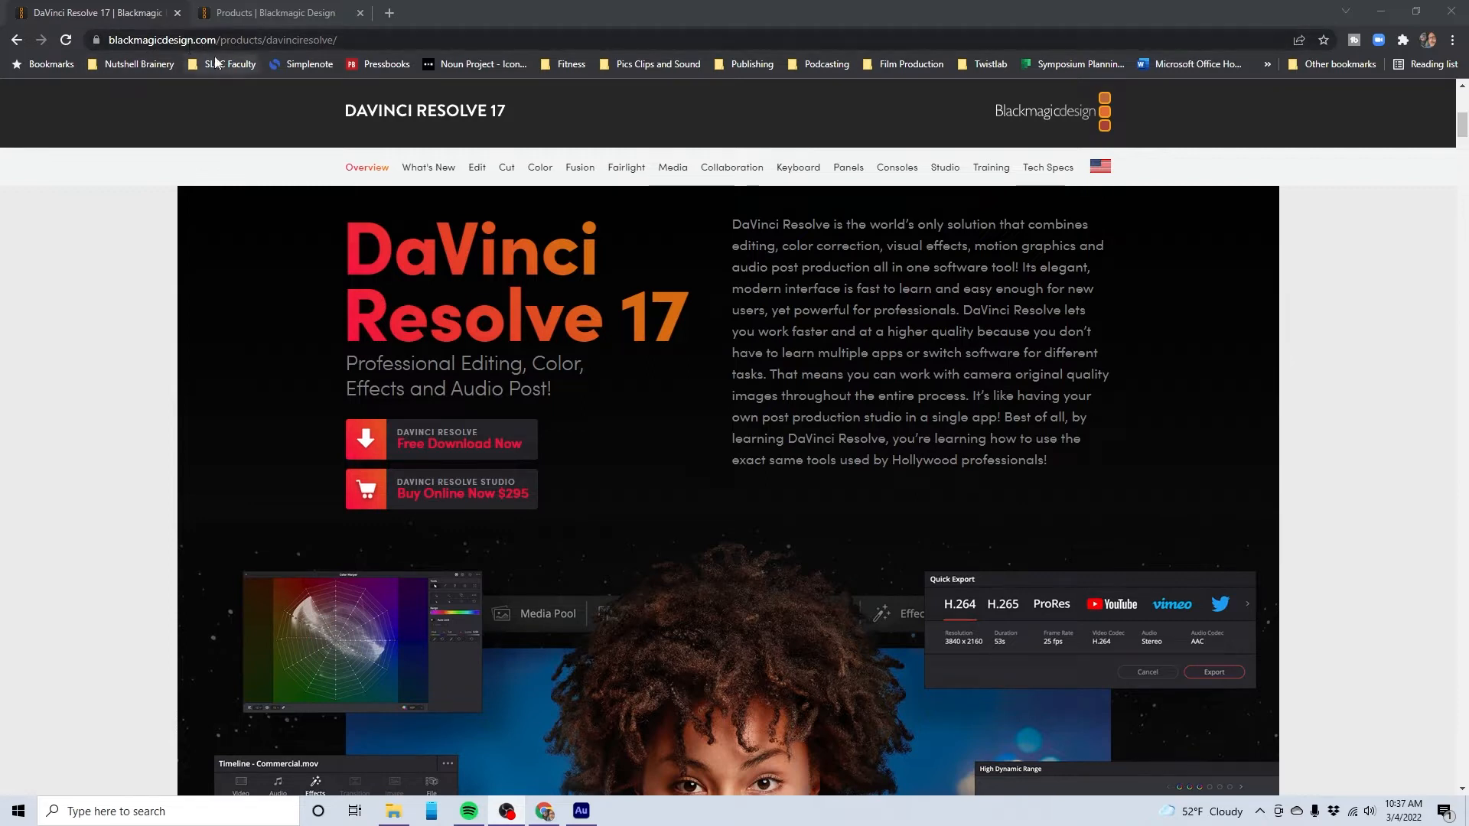
pyautogui.moveTo(271, 223)
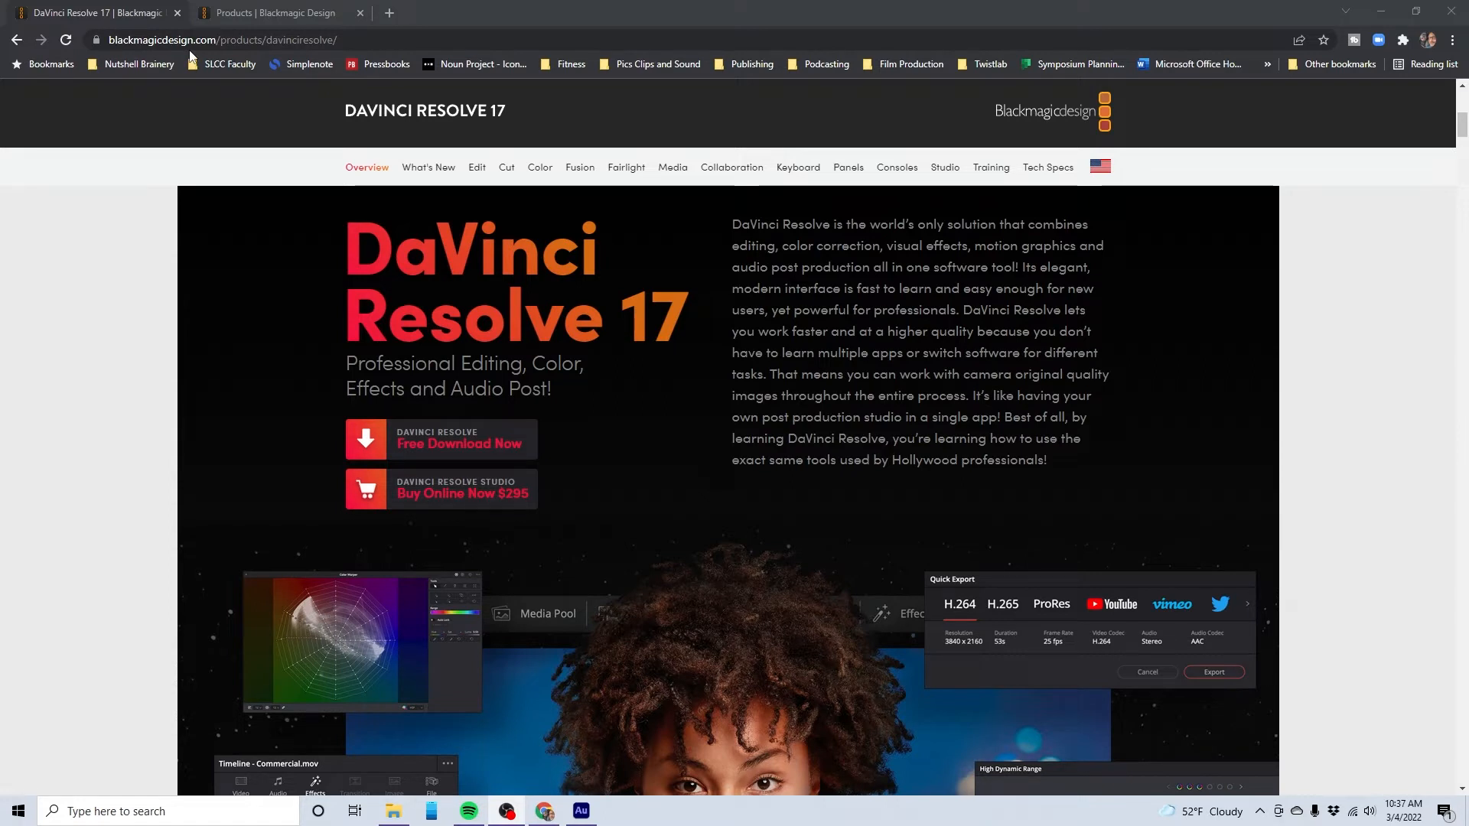
# Switch Chrome to the Blackmagic Design products tab.
pyautogui.click(277, 12)
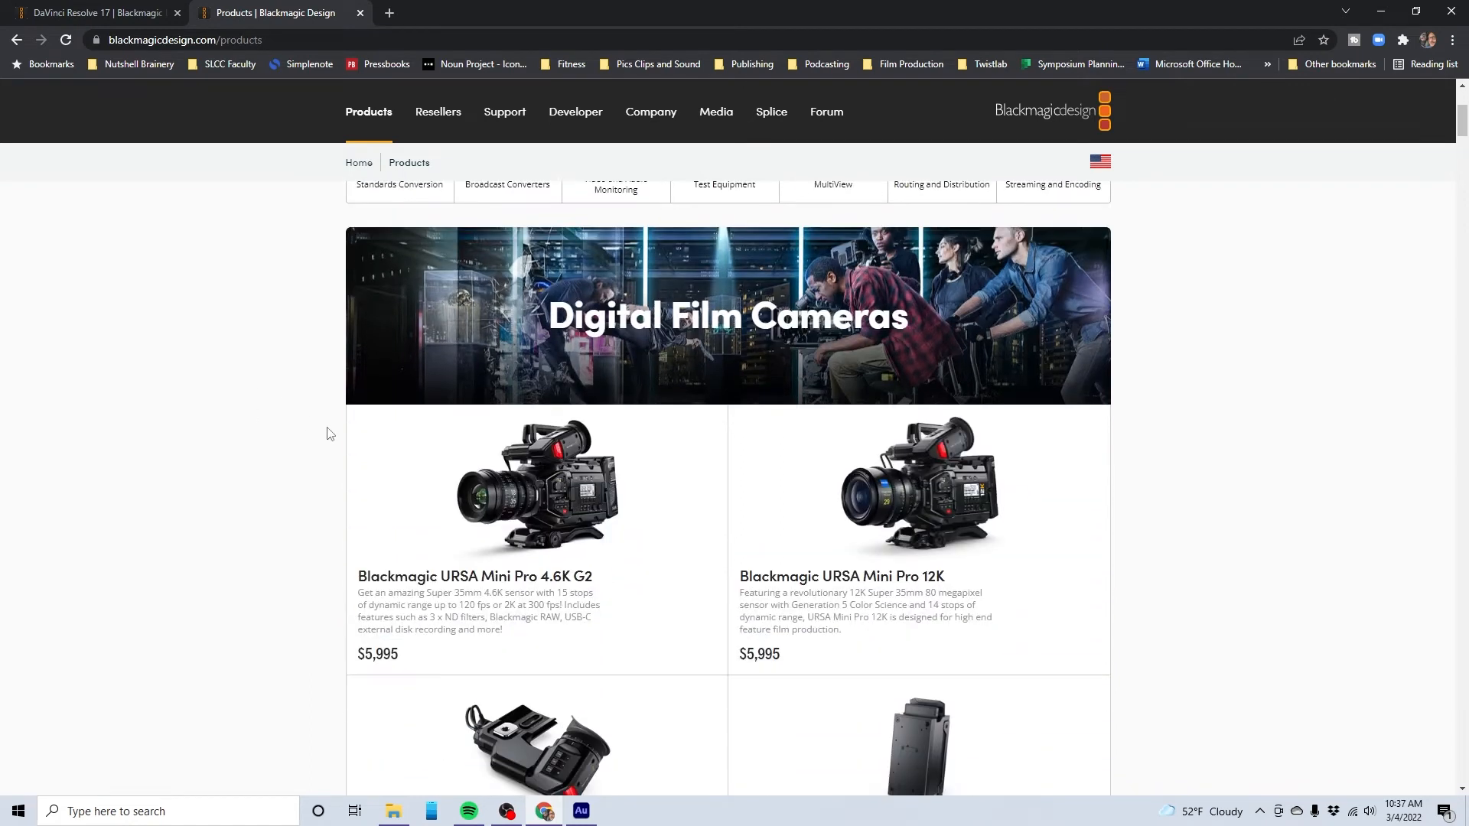
# Browse the camera listings on the products page, then return to the DaVinci Resolve 17 tab.
pyautogui.scroll(-3)
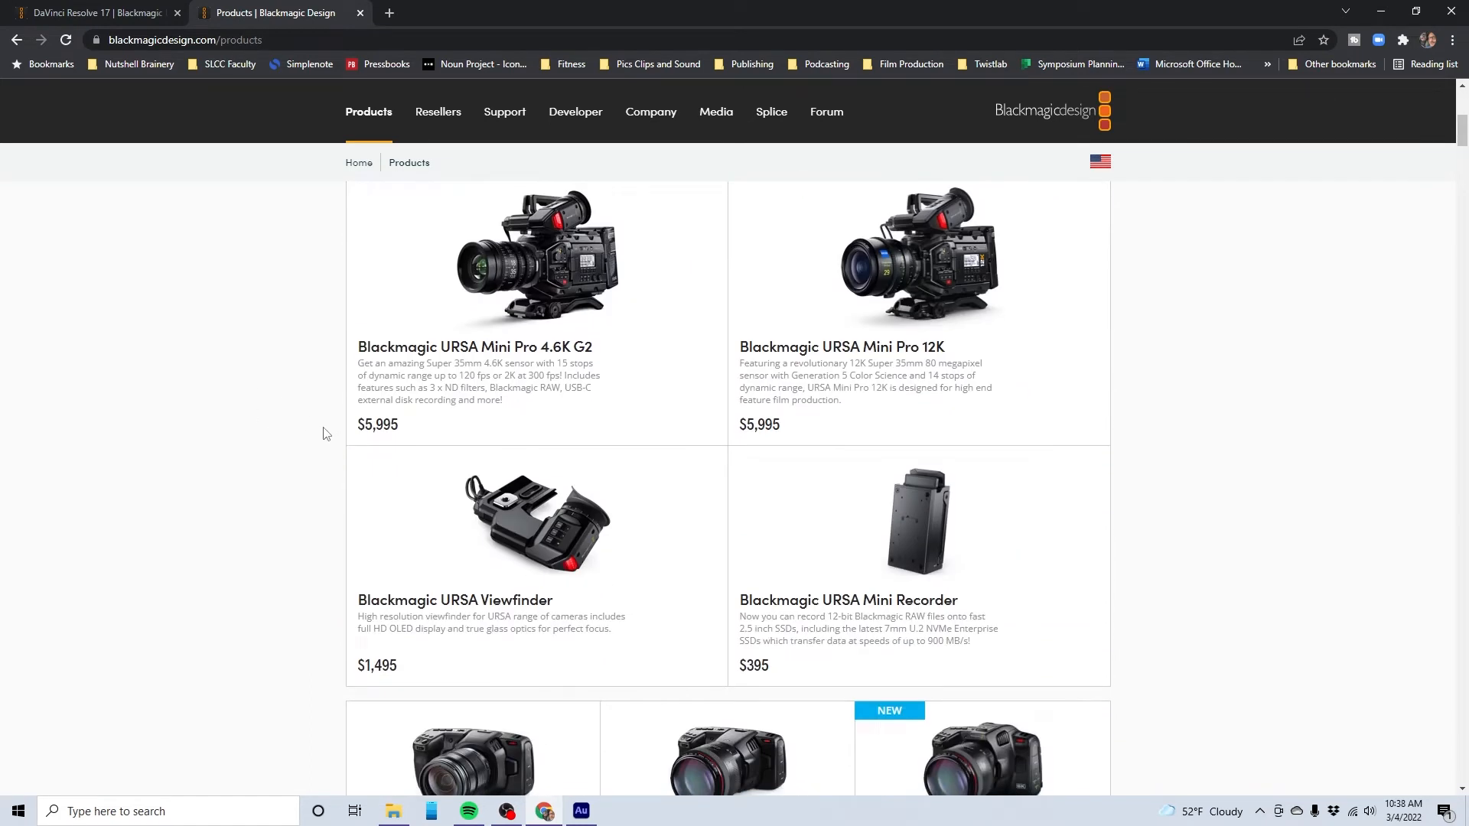
pyautogui.scroll(-3)
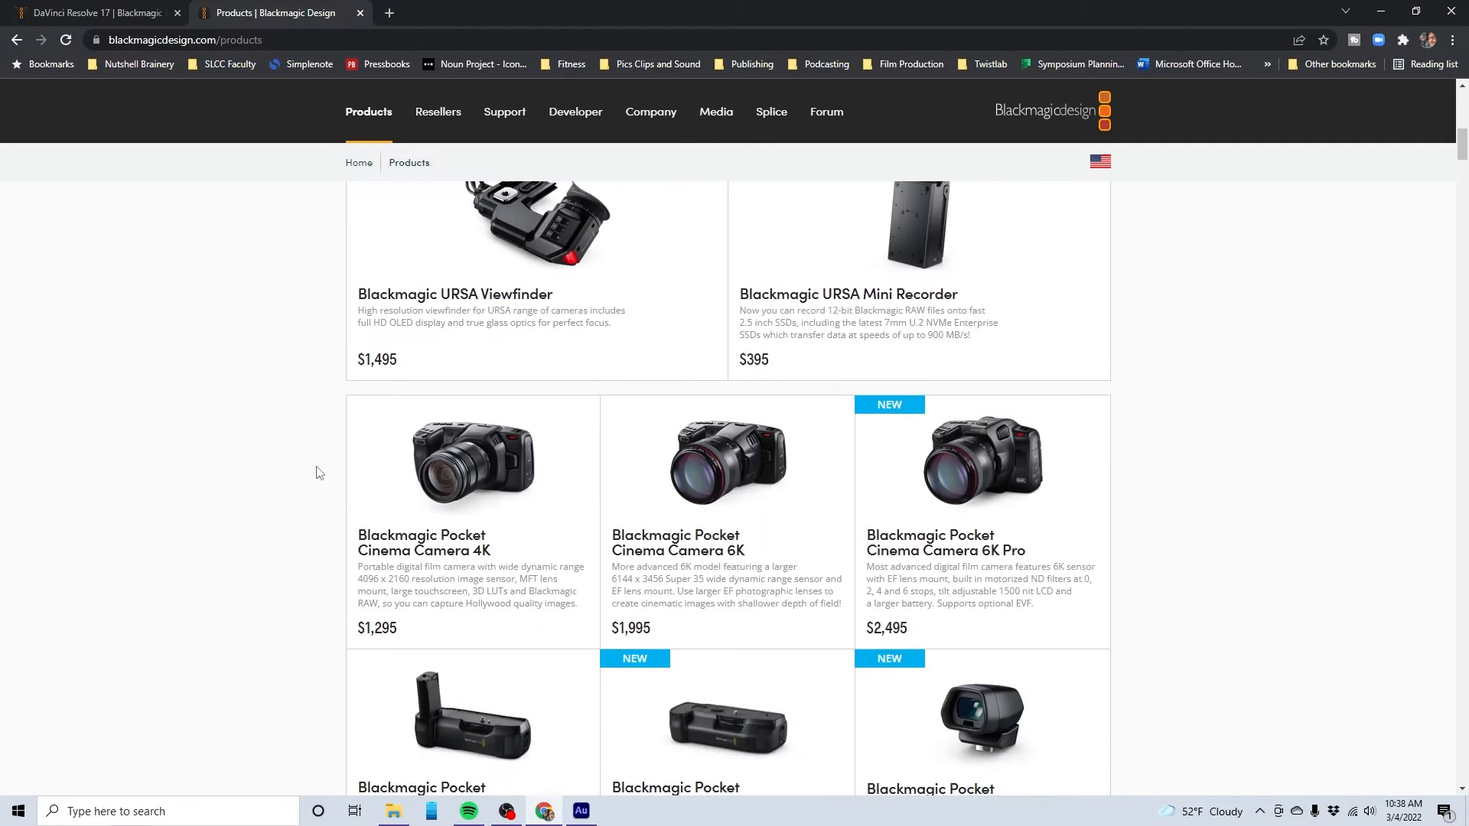
pyautogui.scroll(3)
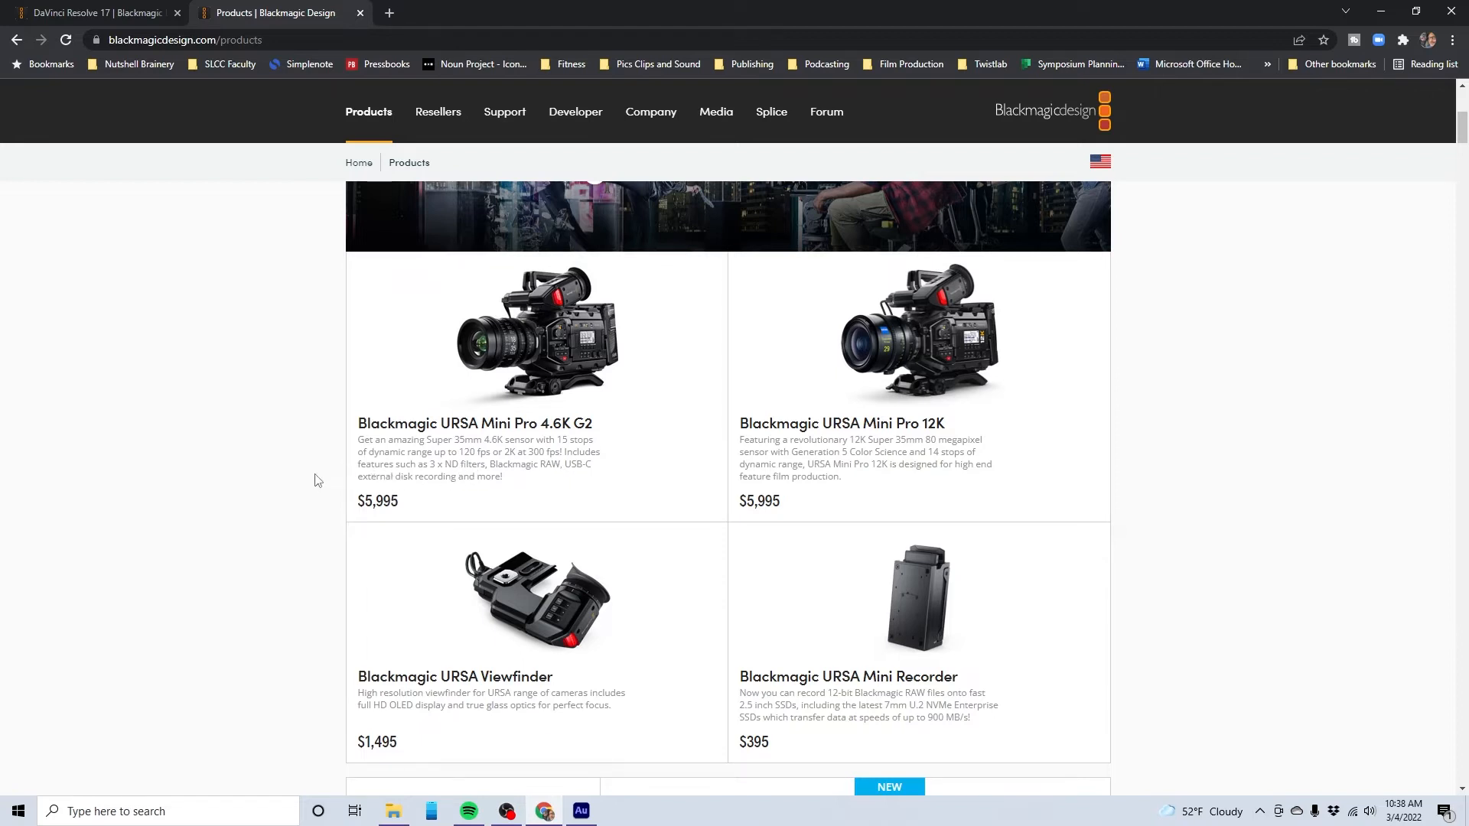
pyautogui.scroll(3)
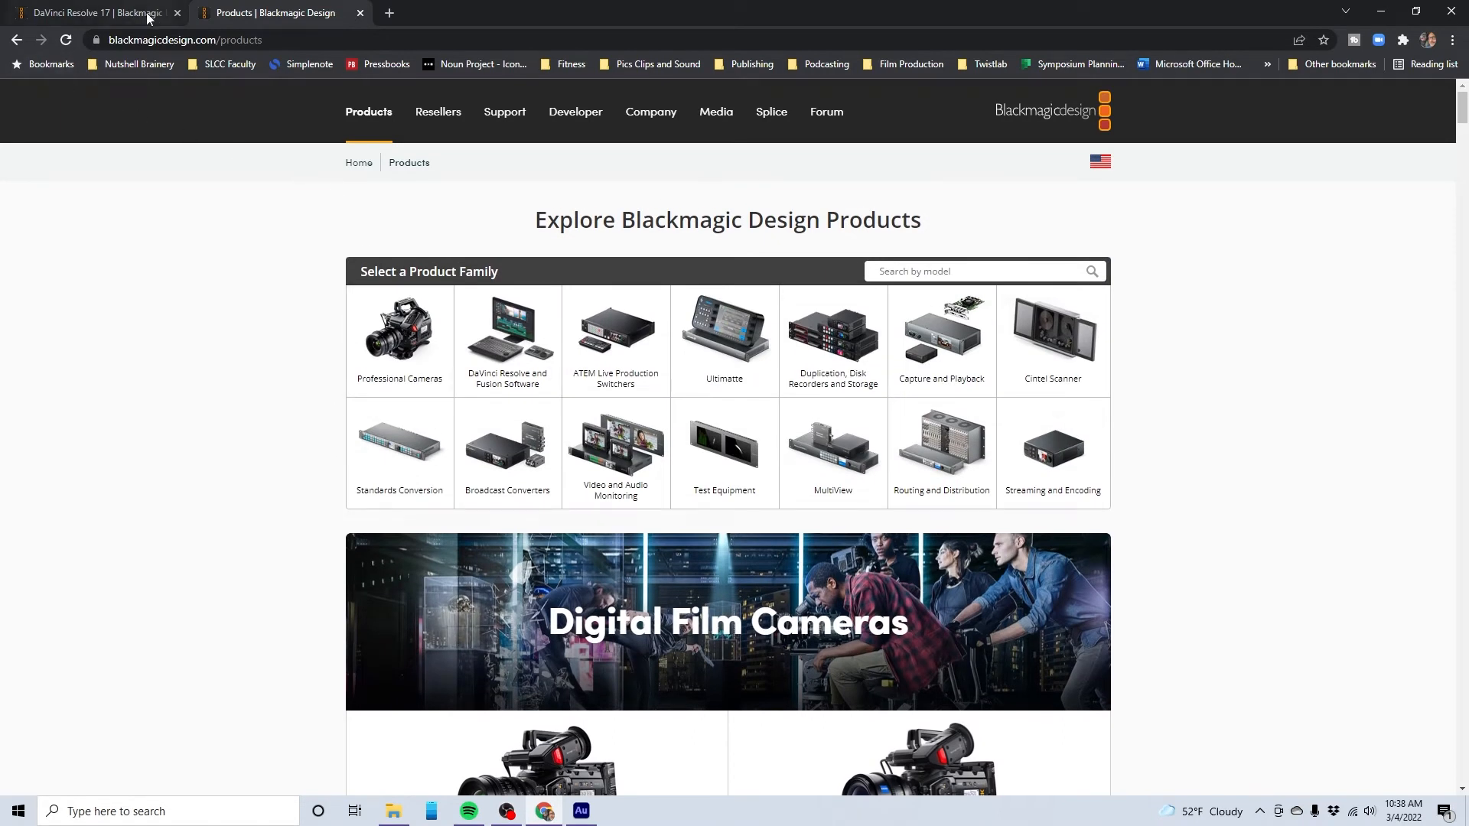
pyautogui.click(93, 12)
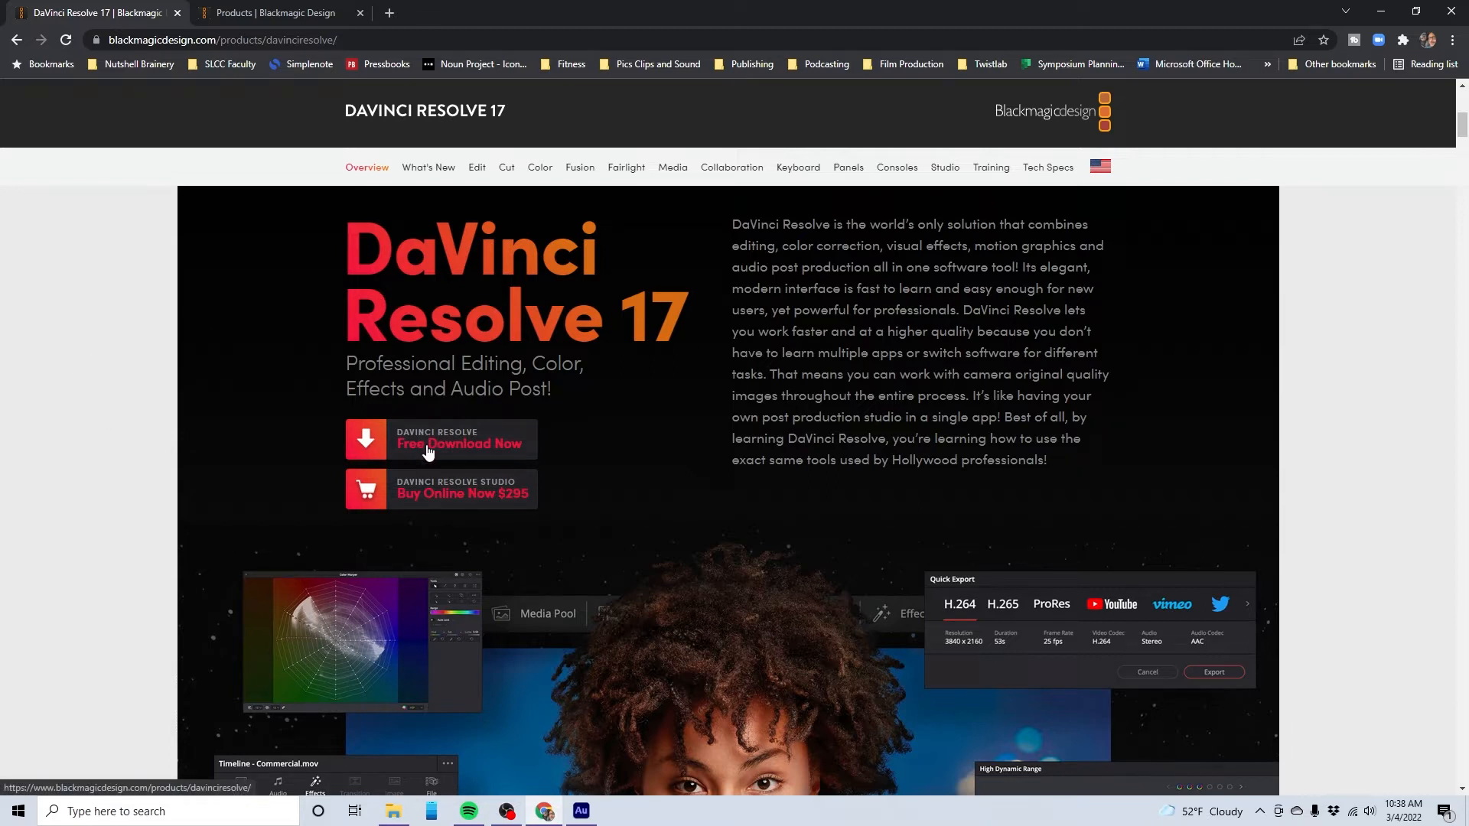
# Bring up the free DaVinci Resolve 17 download dialog with Mac, Windows and Linux options.
pyautogui.click(459, 441)
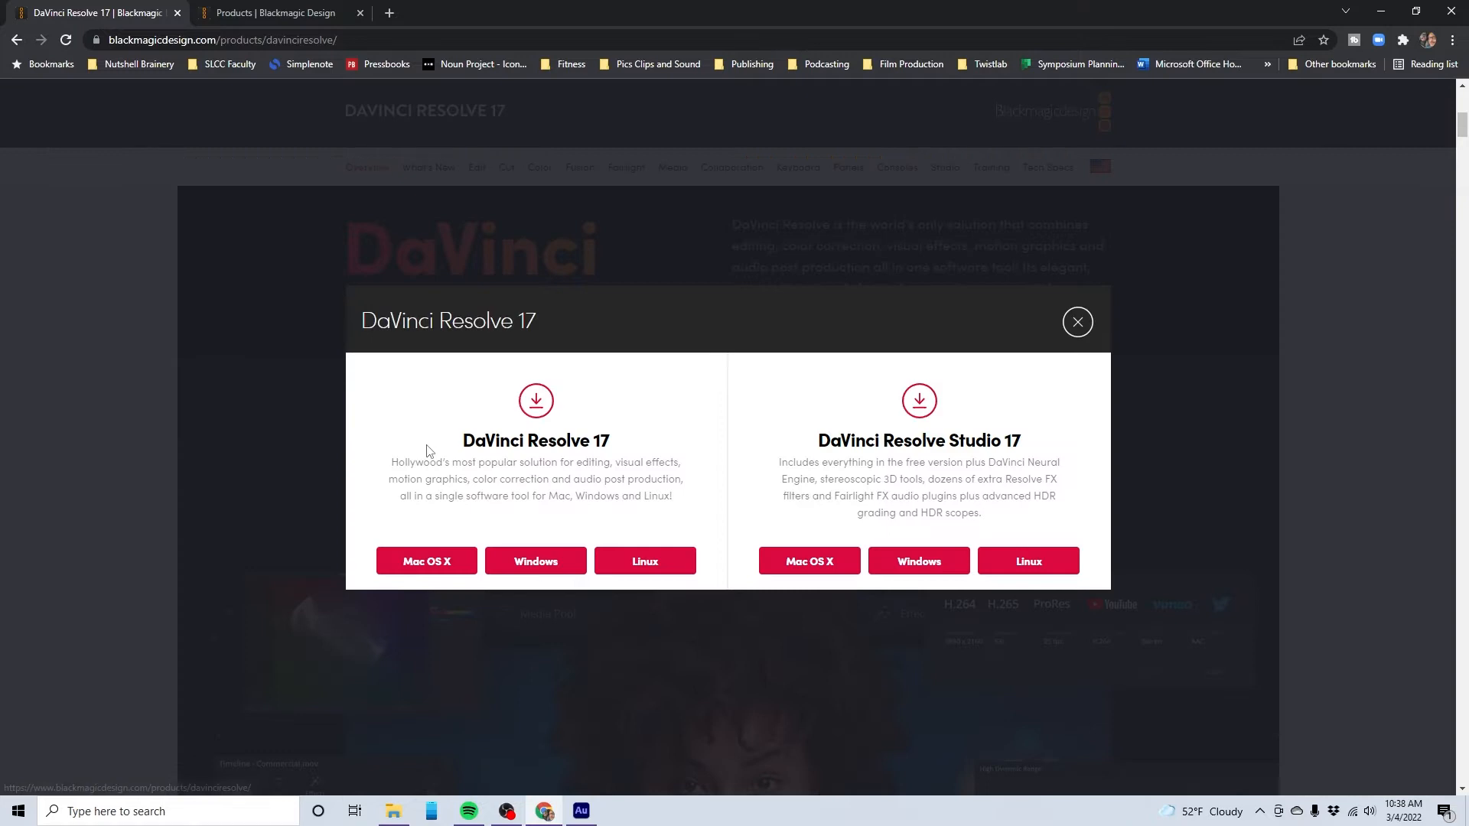
pyautogui.moveTo(507, 468)
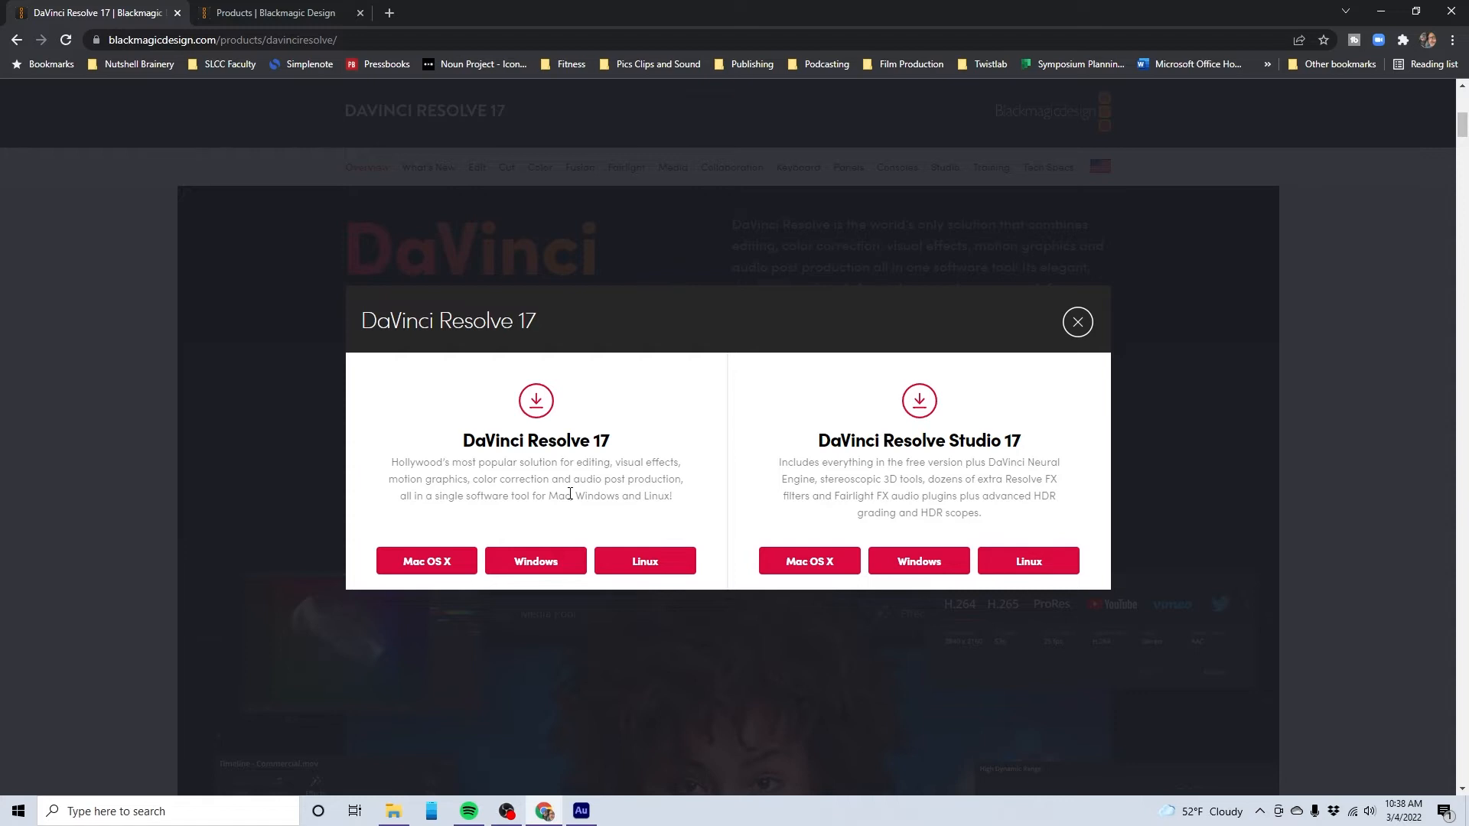
pyautogui.moveTo(496, 508)
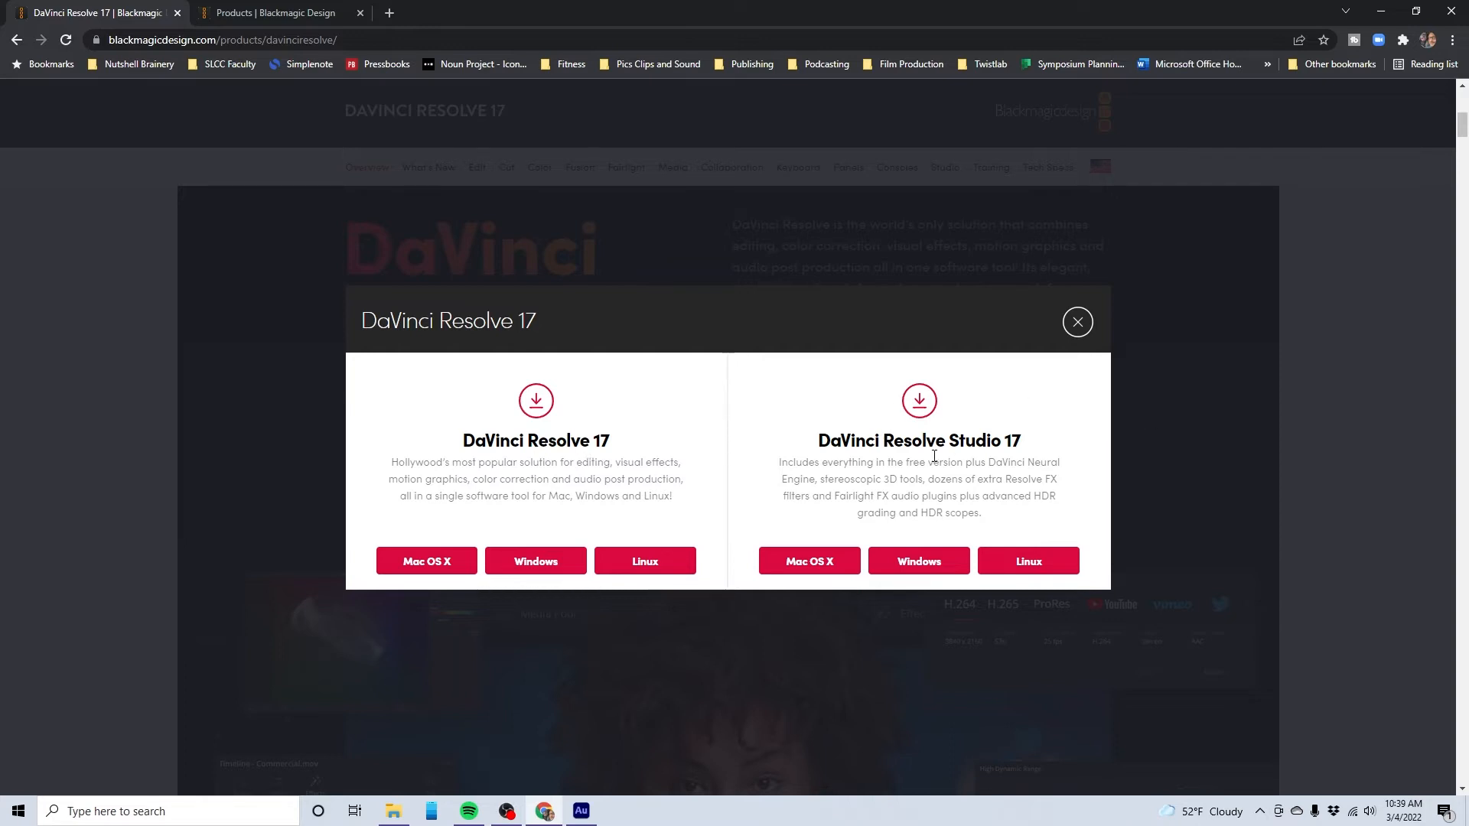
pyautogui.moveTo(926, 411)
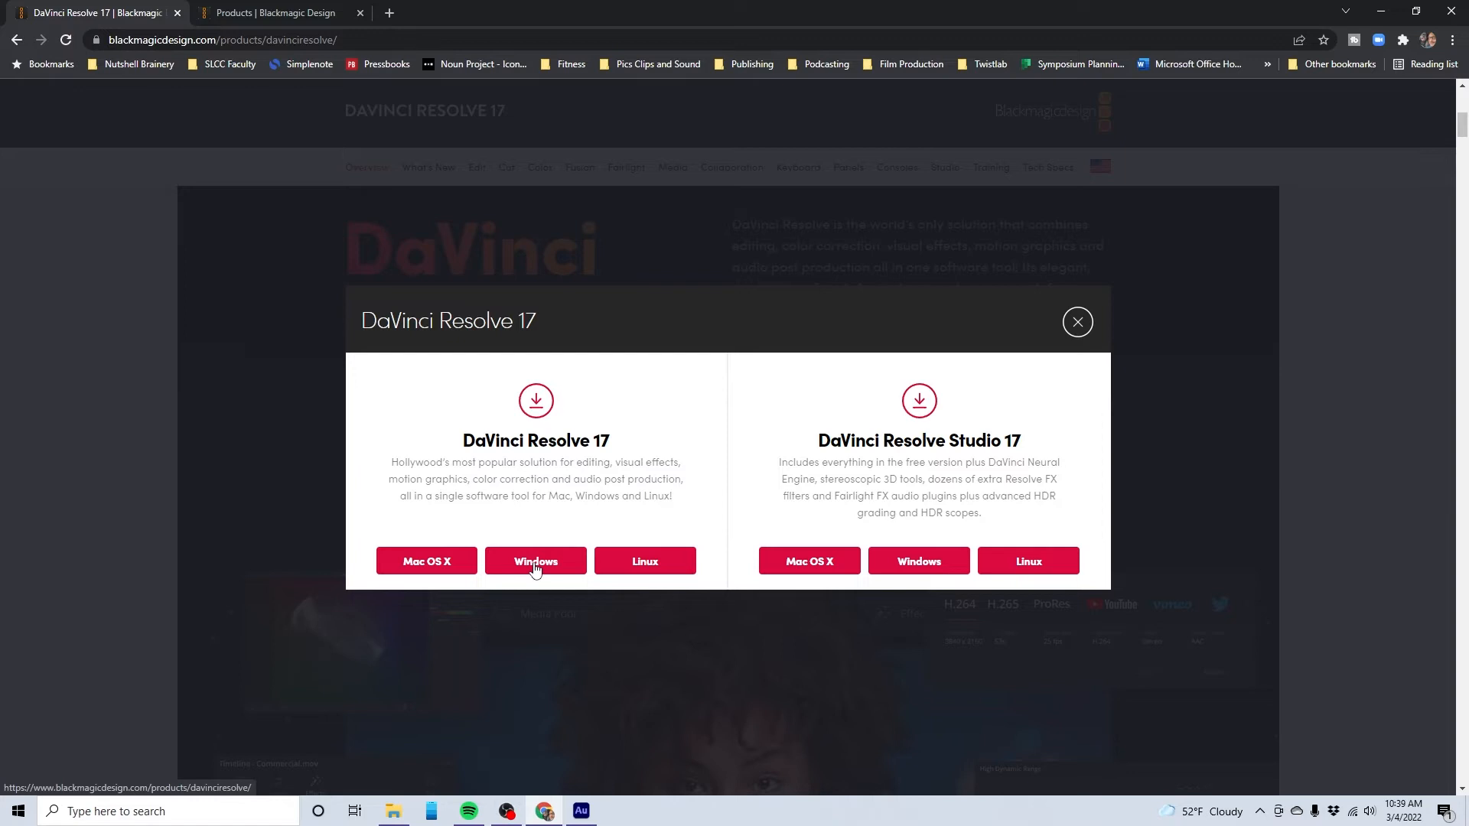
# Choose the Windows version, submit the registration form and start the 17.4.4 zip download.
pyautogui.click(536, 562)
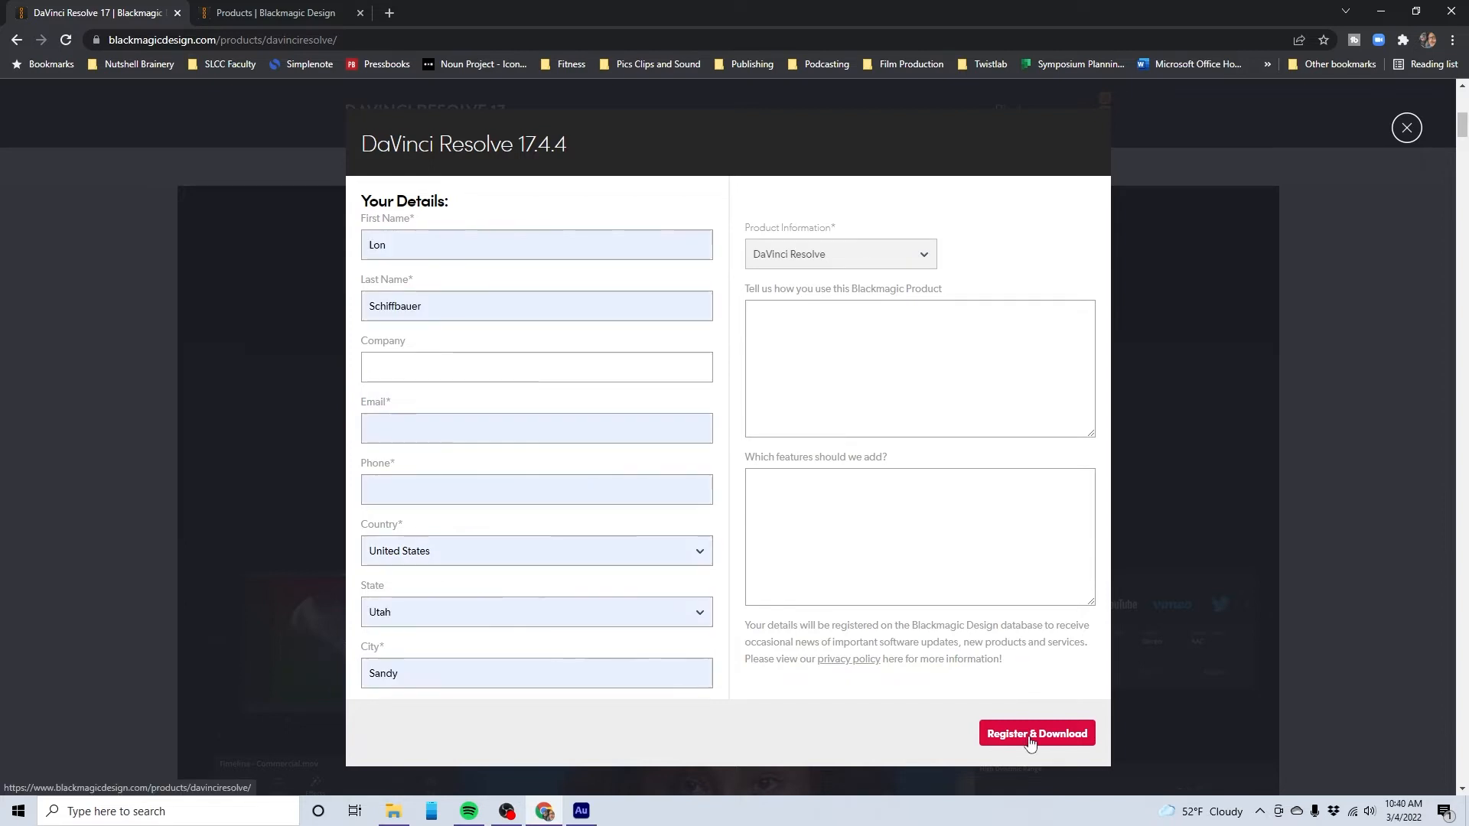
pyautogui.click(1036, 733)
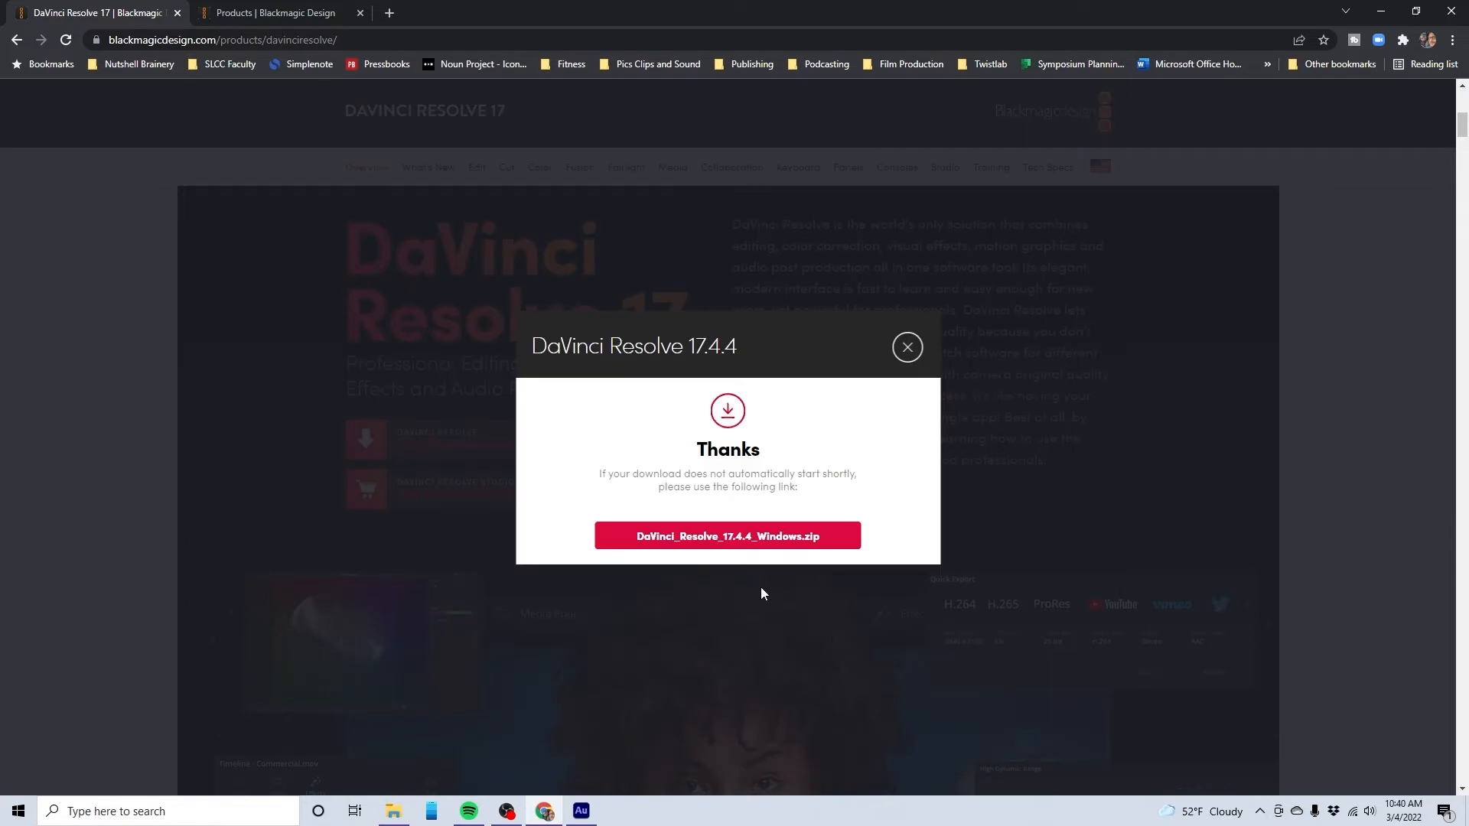
pyautogui.click(727, 536)
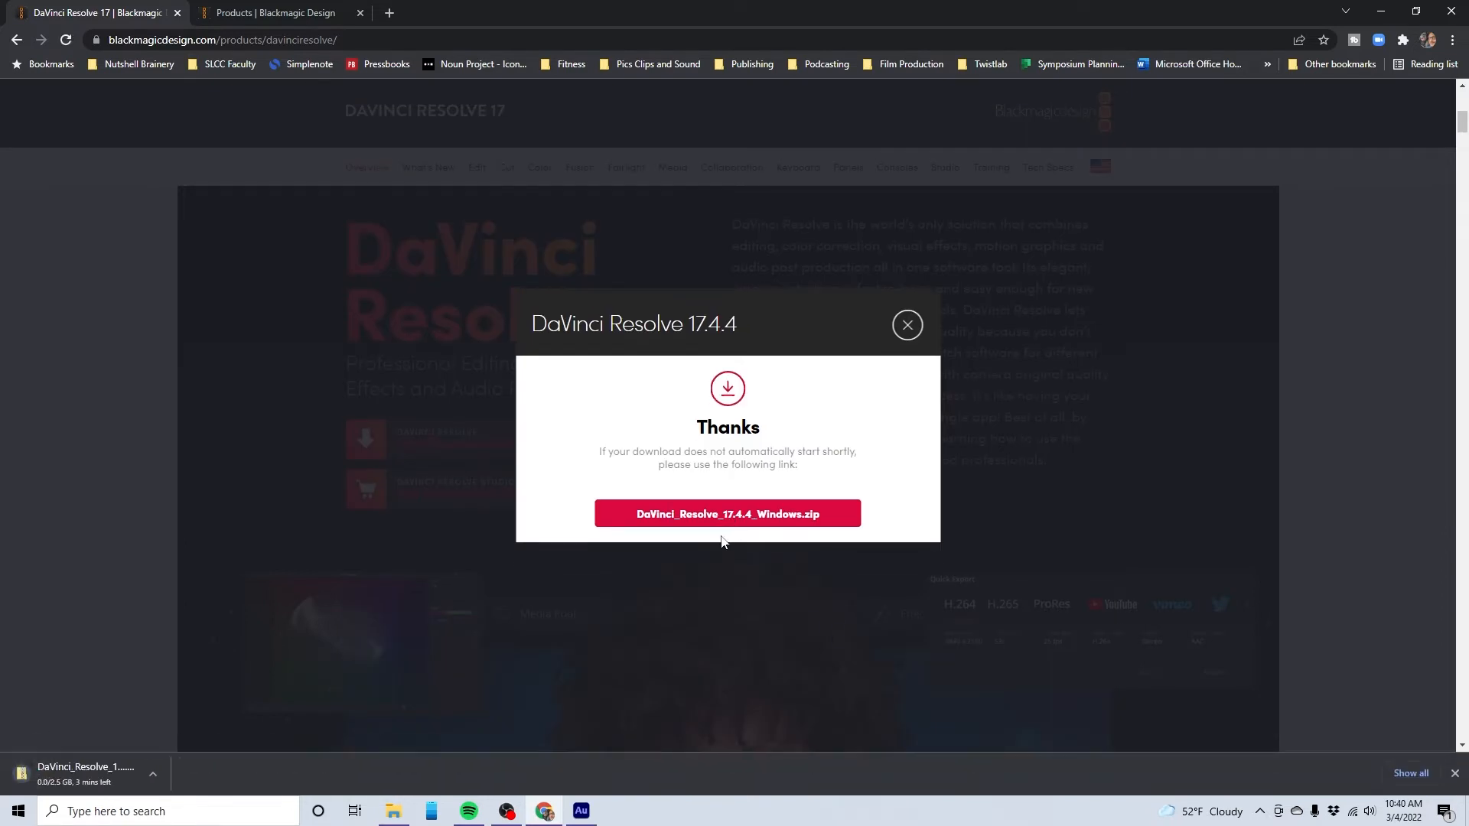
pyautogui.moveTo(80, 773)
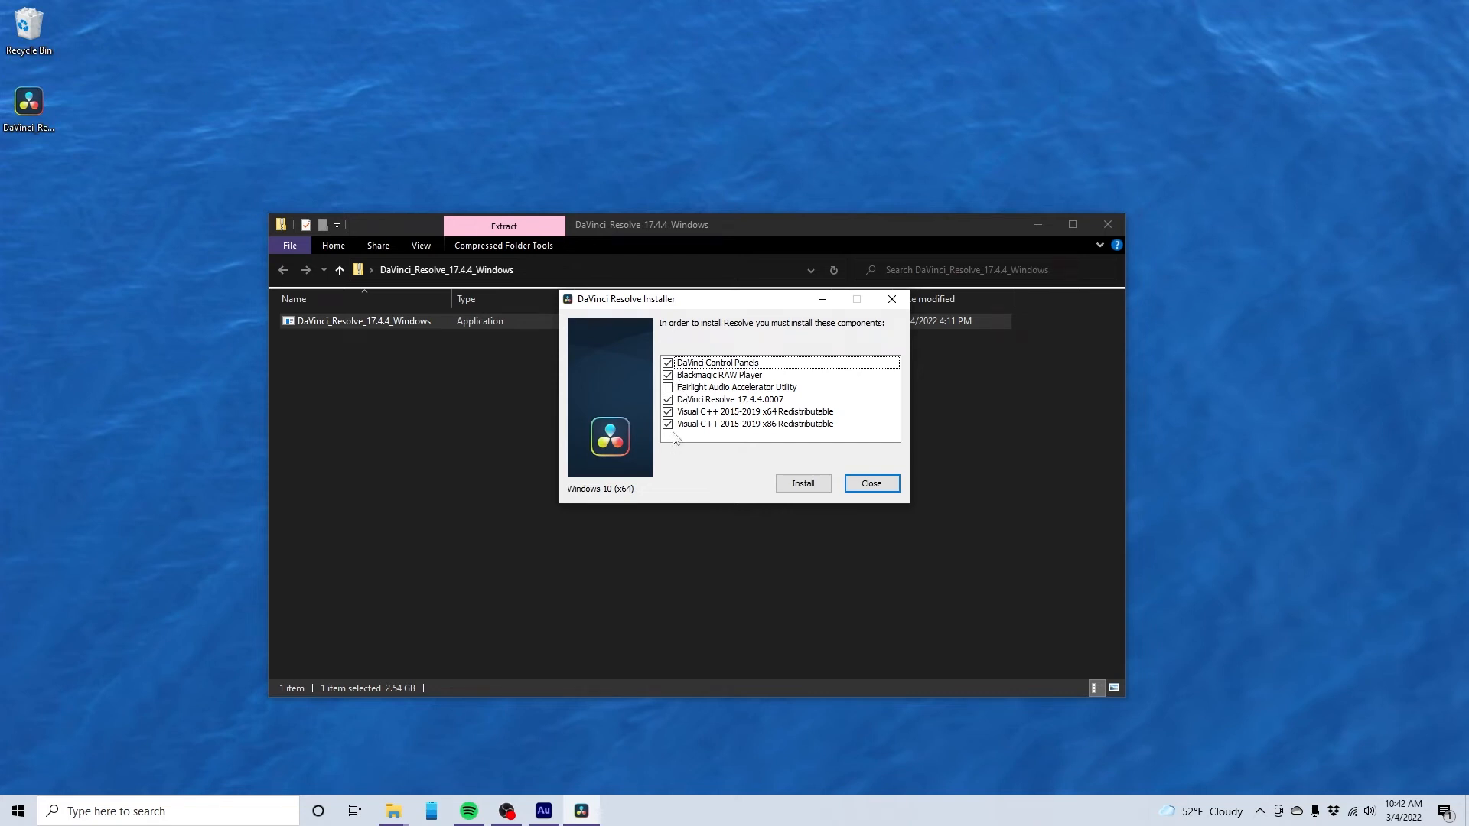
pyautogui.moveTo(769, 496)
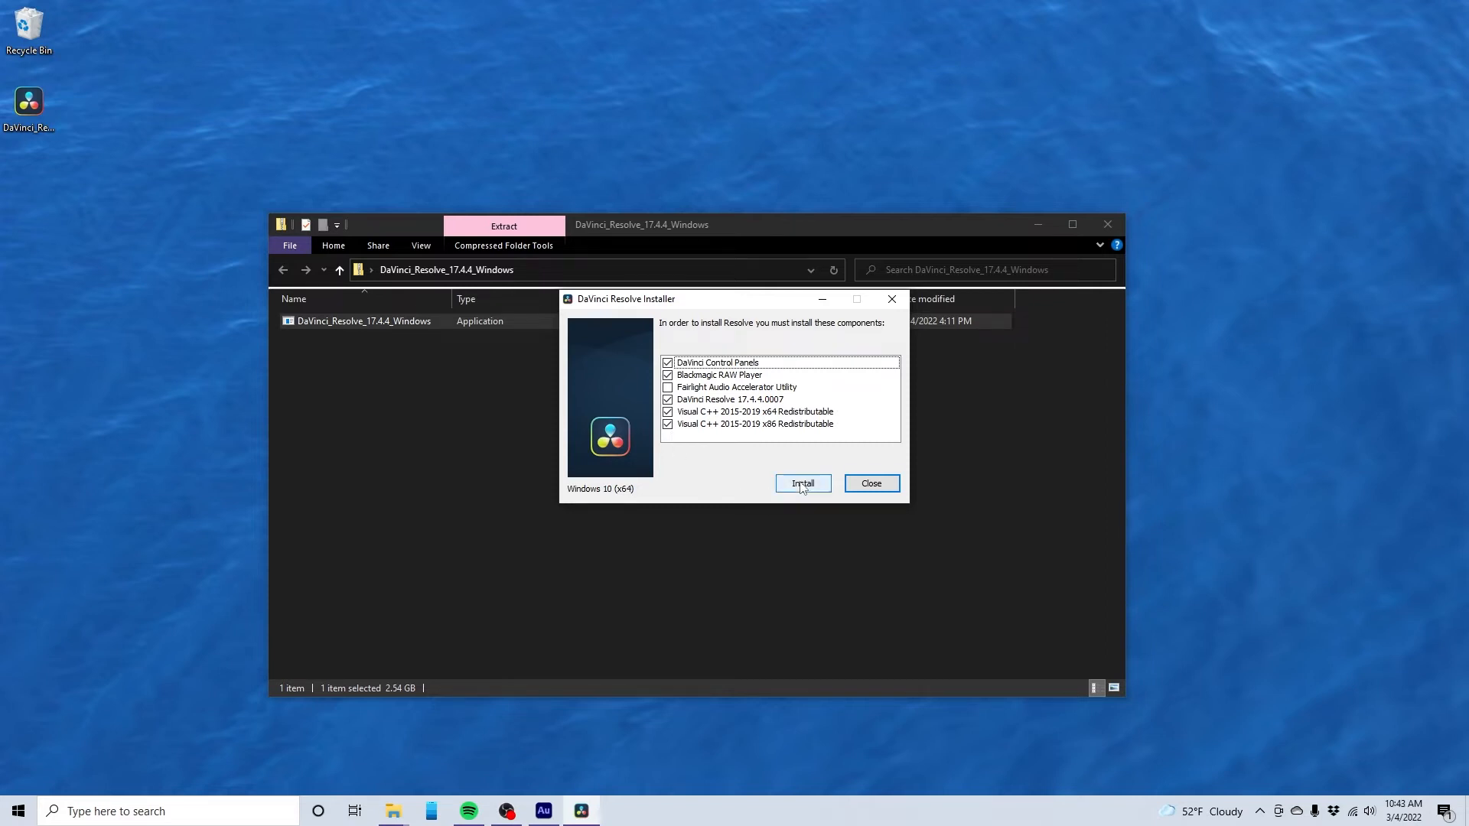
# Install the default checked components so the DaVinci Resolve Setup Wizard appears.
pyautogui.click(802, 484)
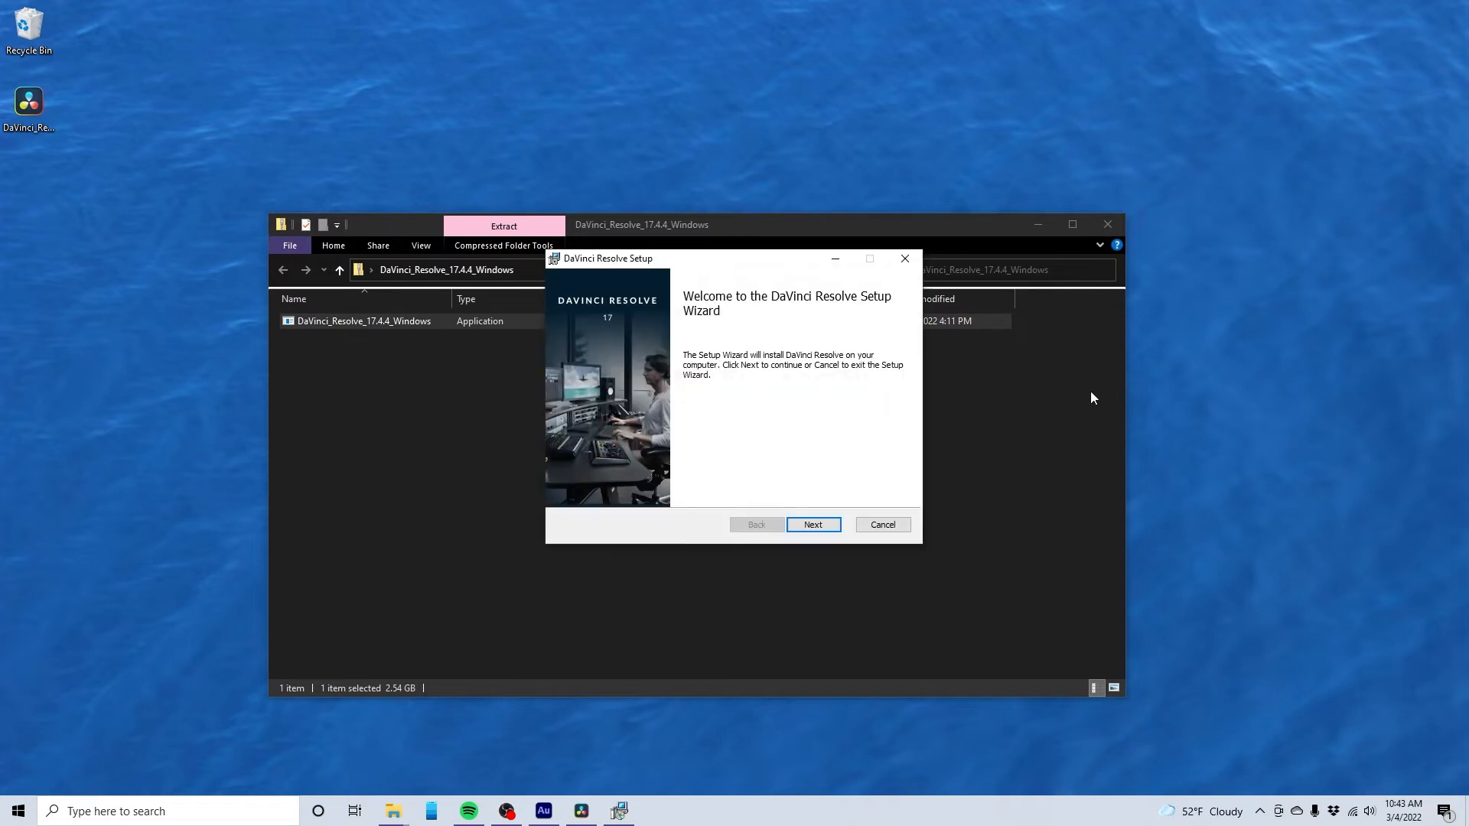
# Accept the license, keep the default install folder, finish the wizard and restart the computer.
pyautogui.click(813, 523)
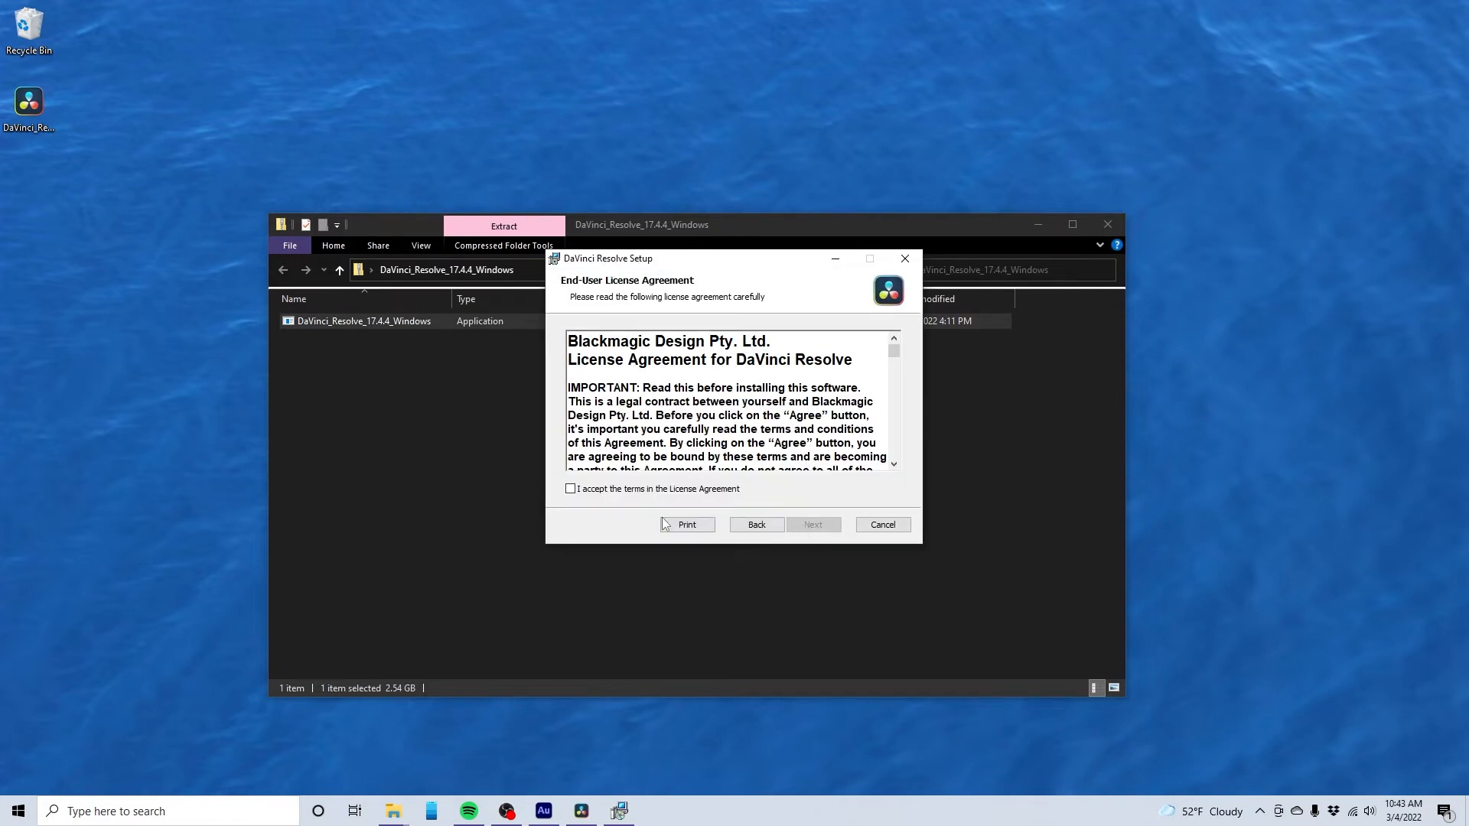
pyautogui.click(571, 489)
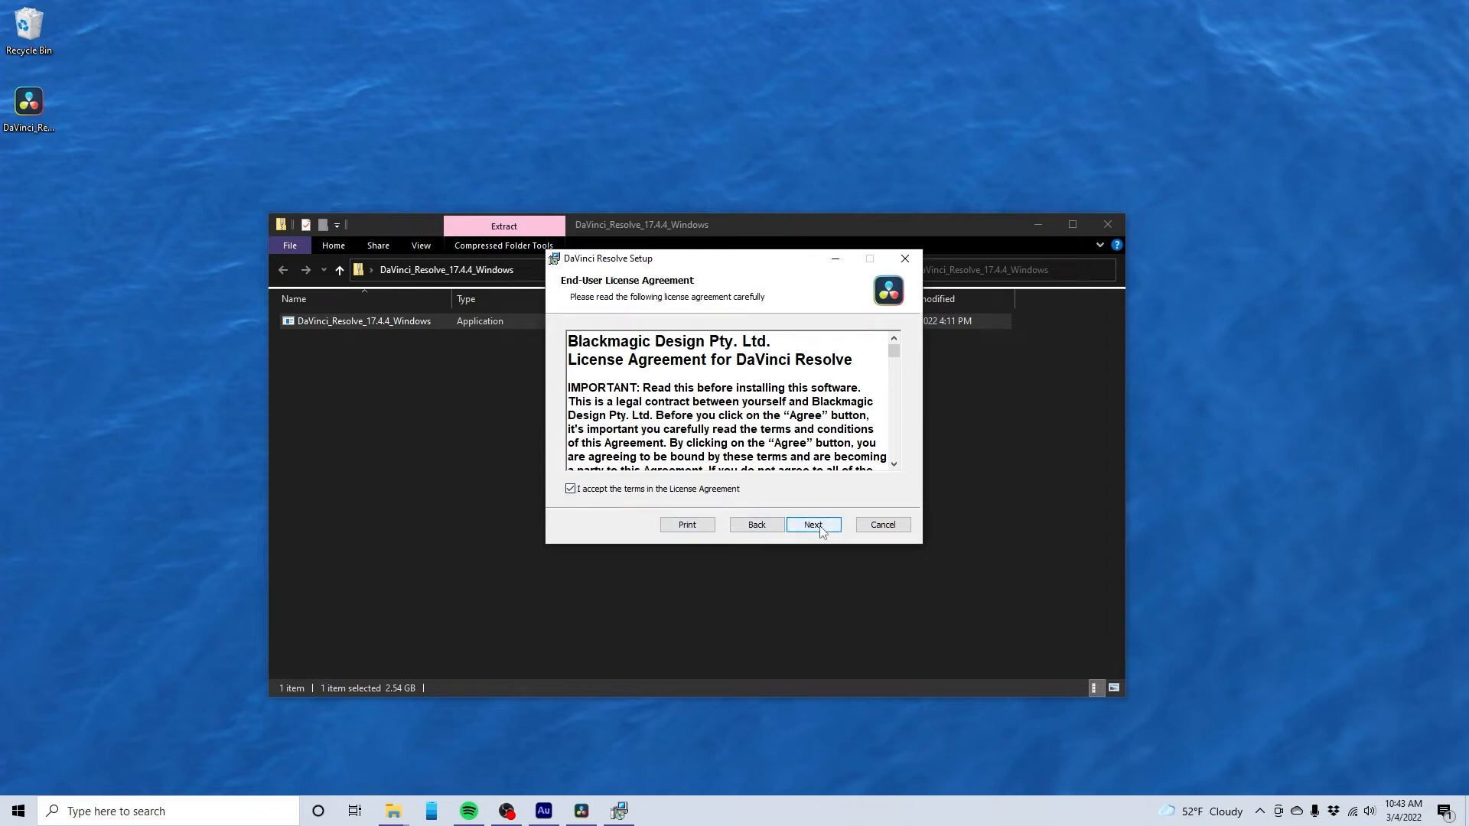
pyautogui.click(811, 525)
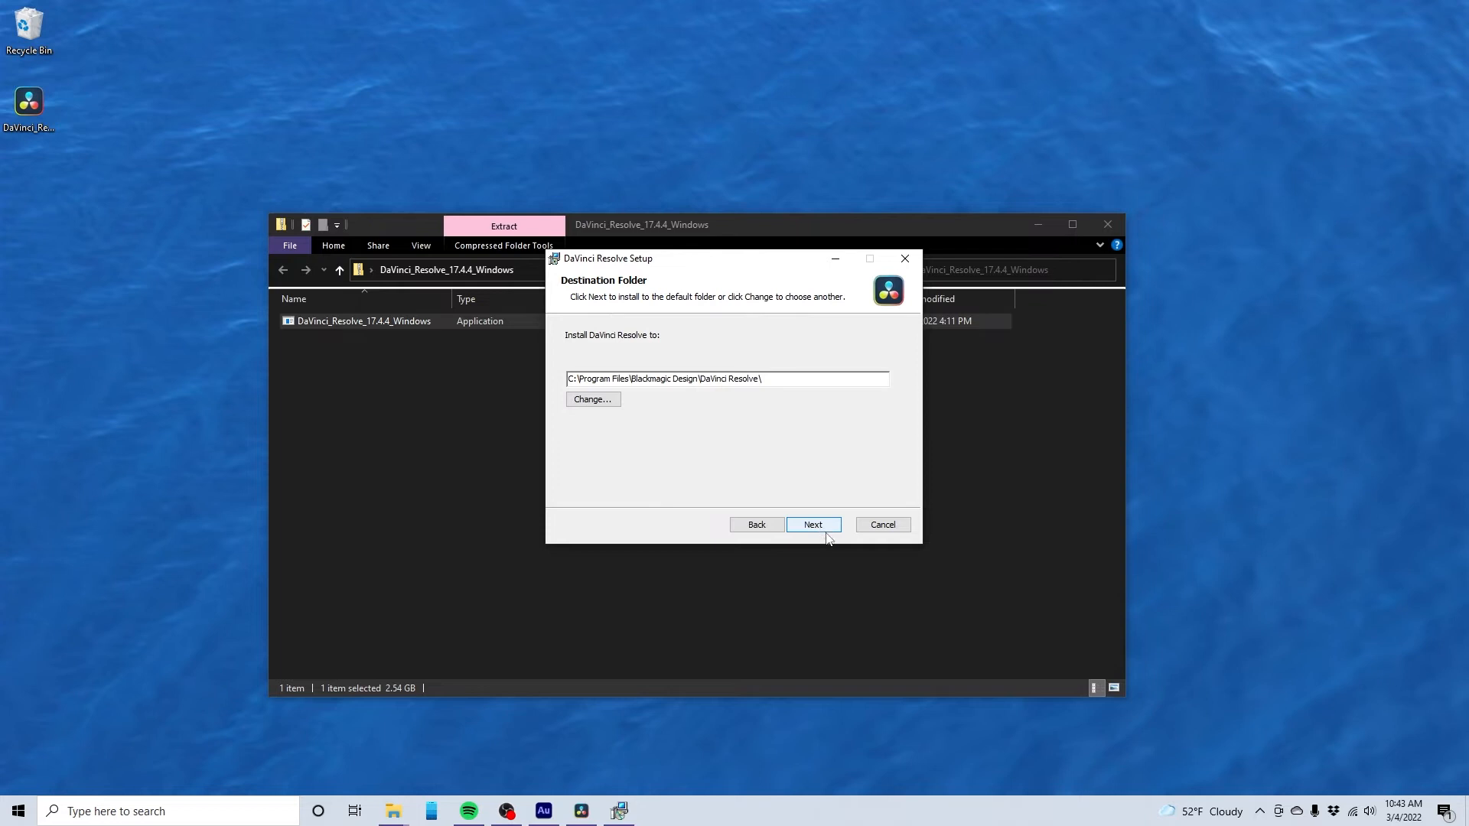
pyautogui.click(811, 525)
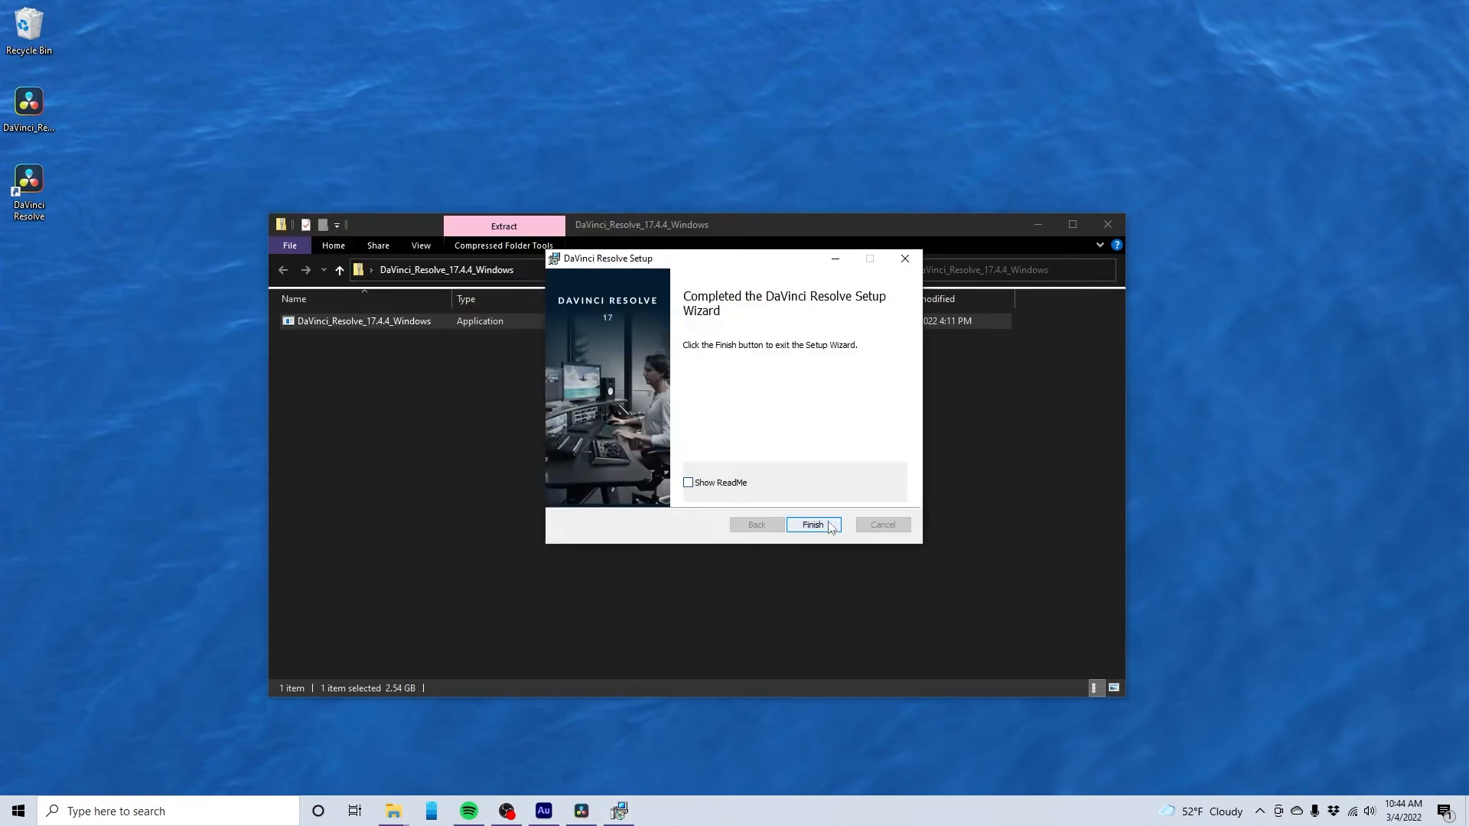
pyautogui.click(811, 525)
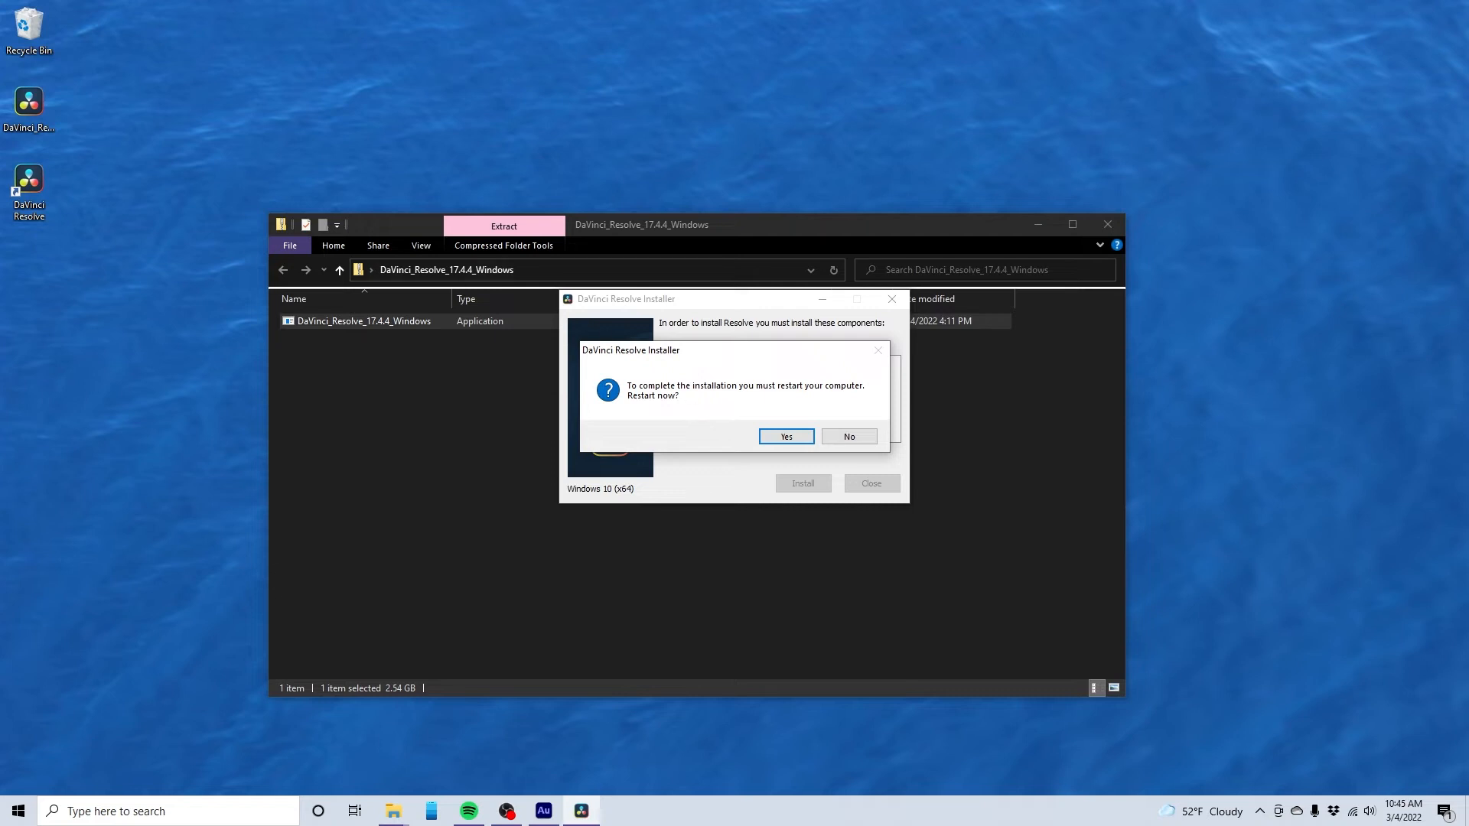
pyautogui.click(785, 436)
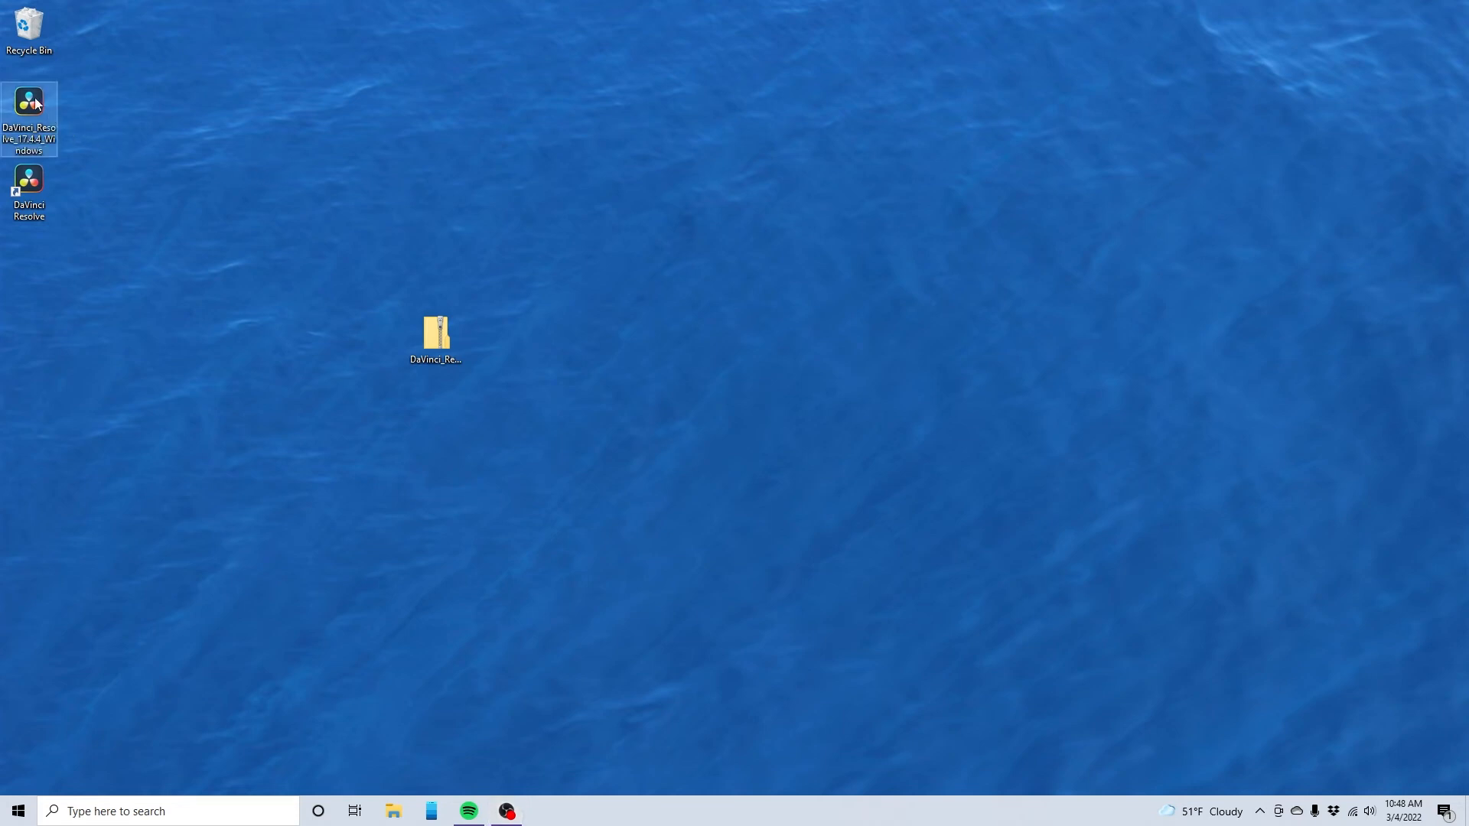
# Reopen the installer and install the Fairlight Audio Accelerator Utility, confirming completion.
pyautogui.doubleClick(29, 101)
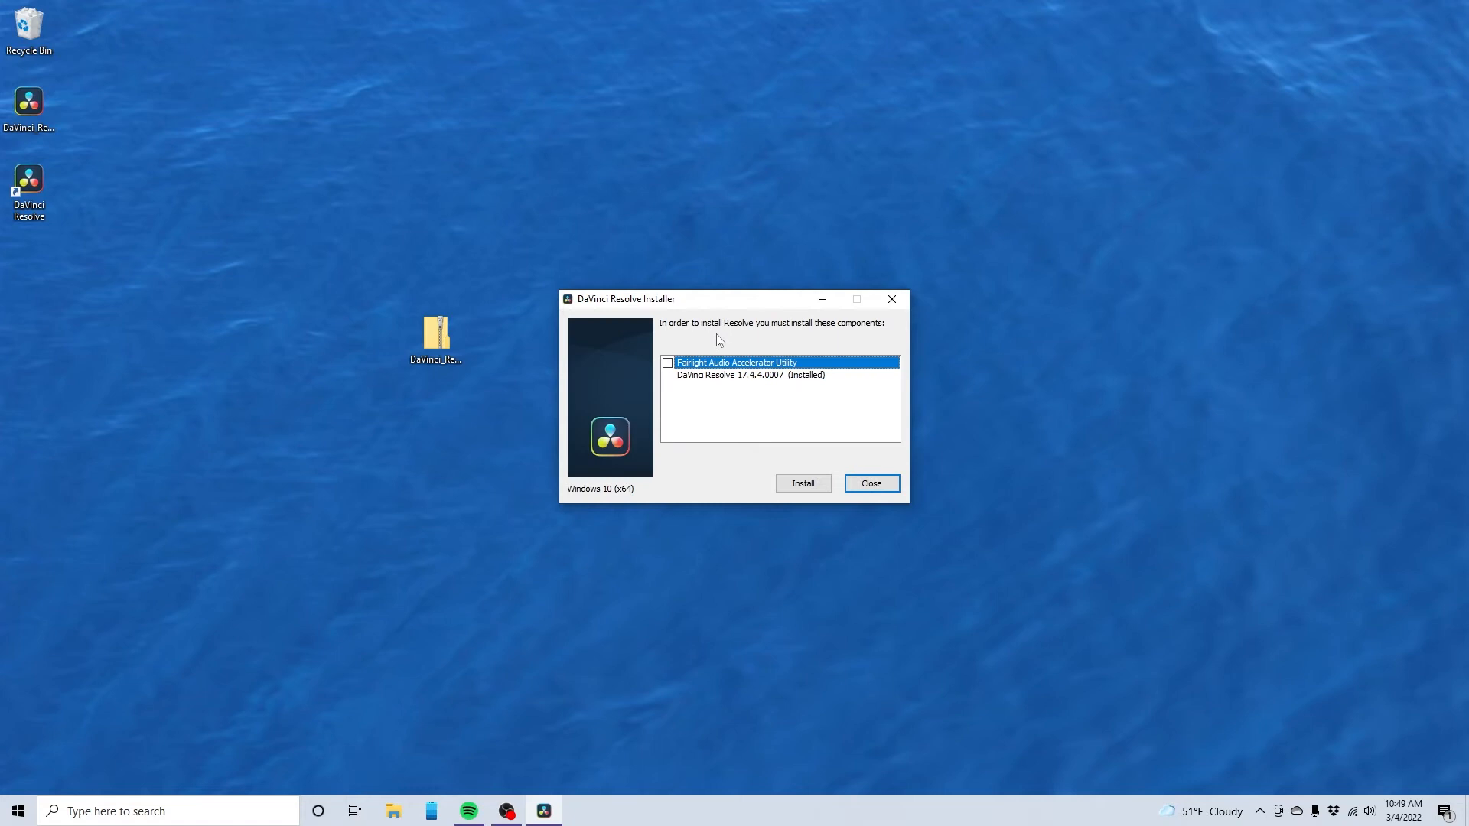
pyautogui.moveTo(716, 375)
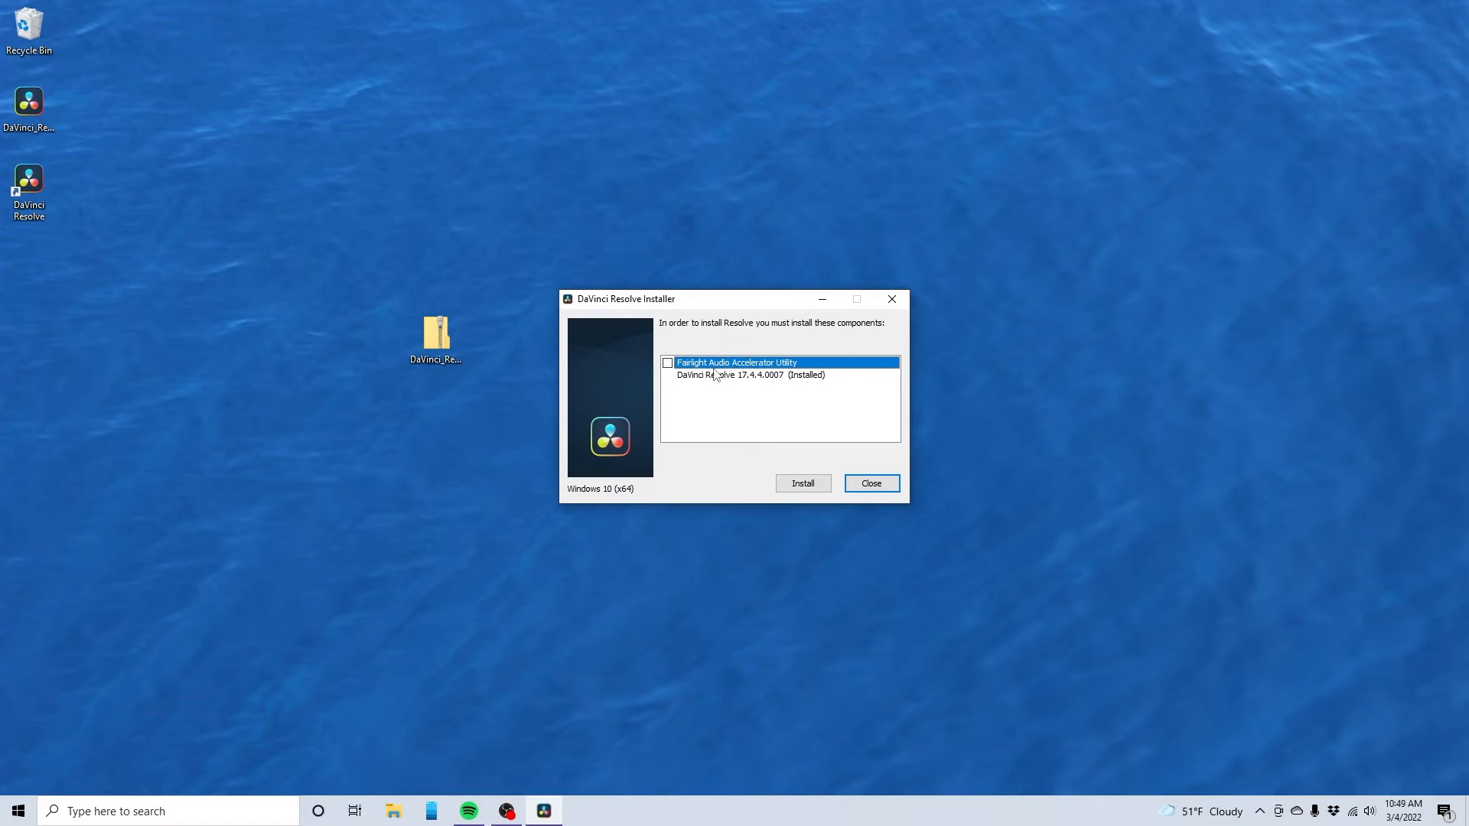
pyautogui.click(667, 362)
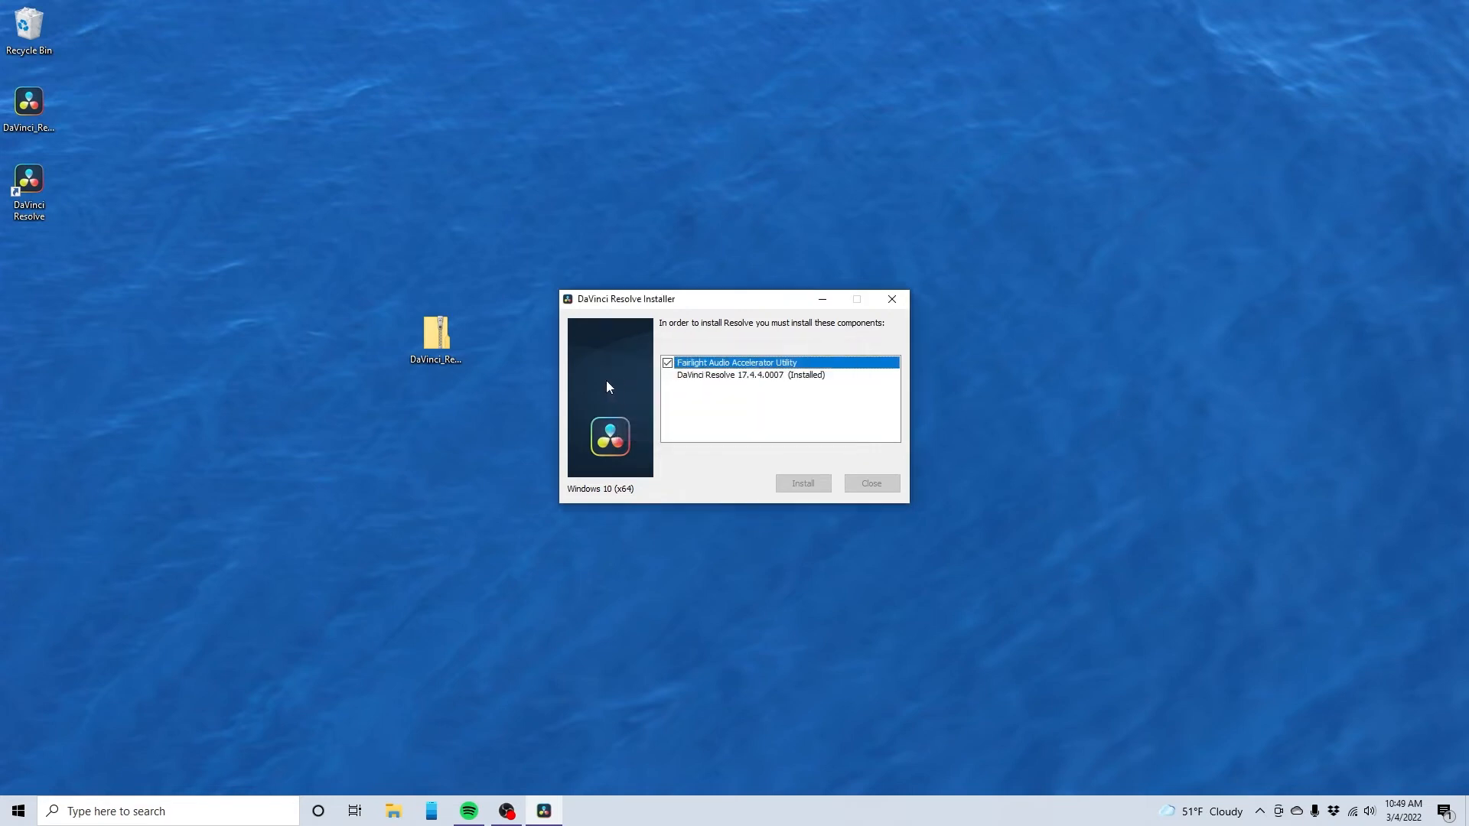
pyautogui.click(800, 483)
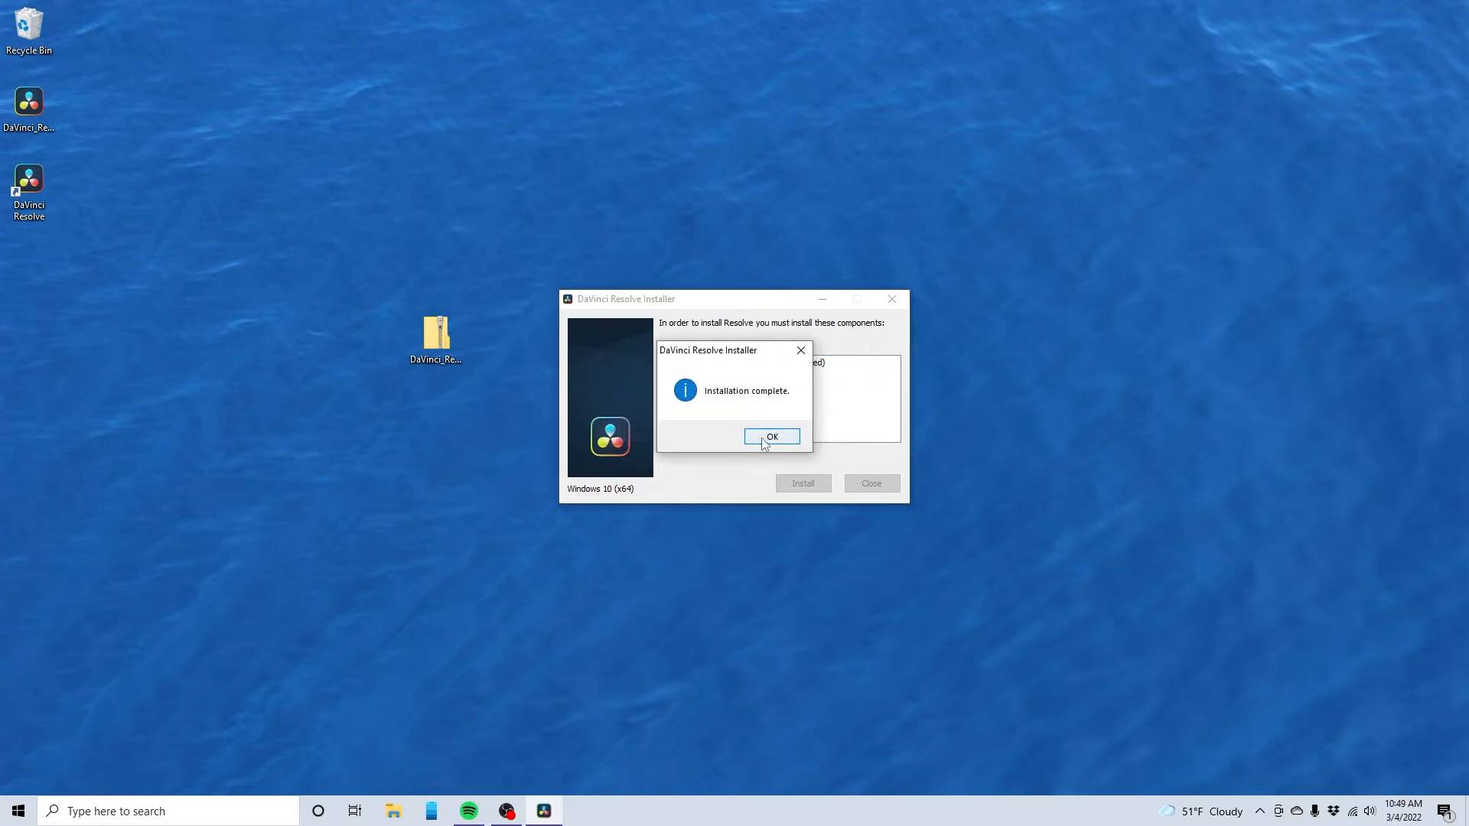
pyautogui.click(771, 436)
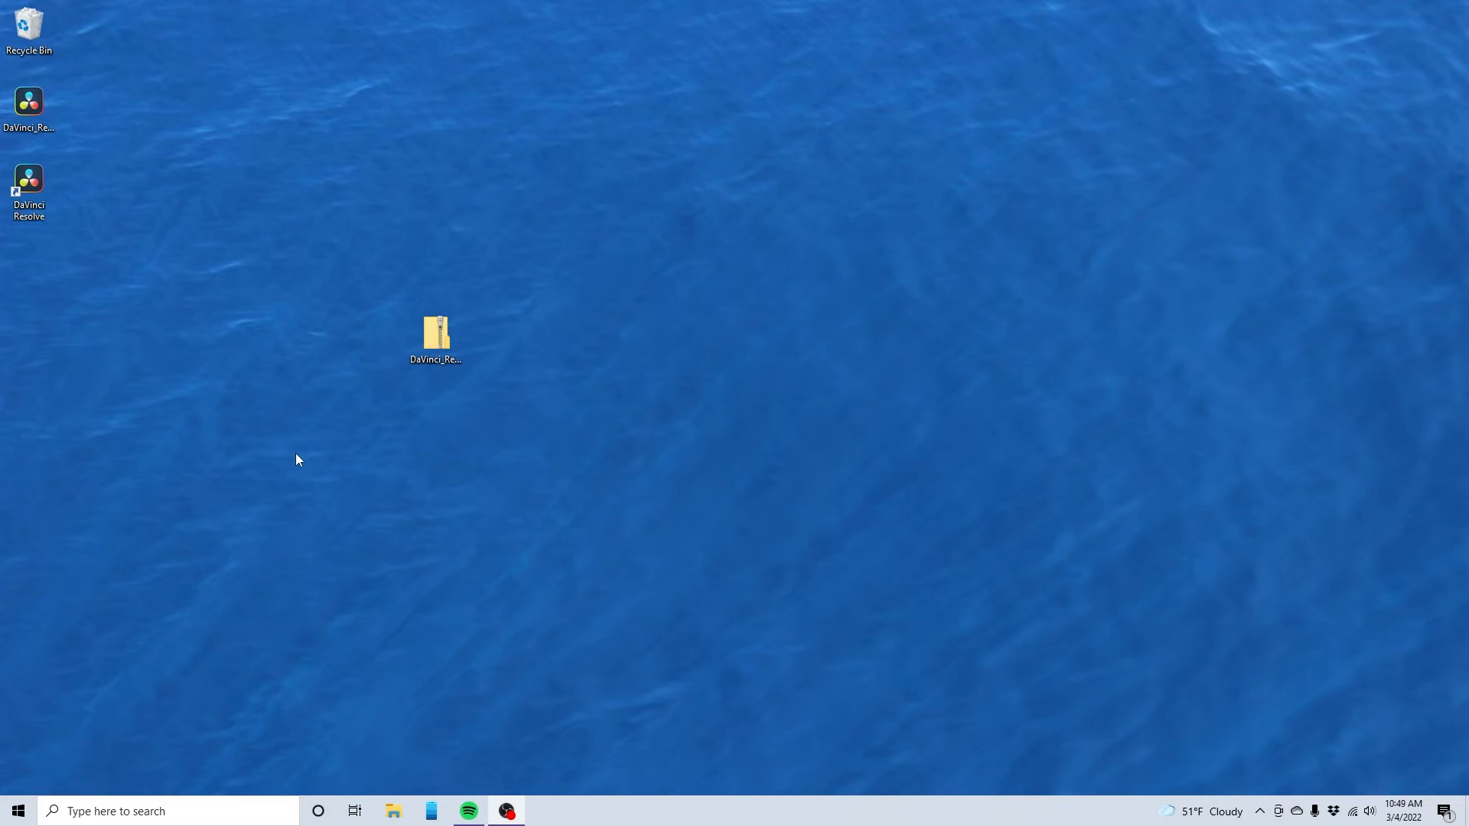
pyautogui.click(27, 187)
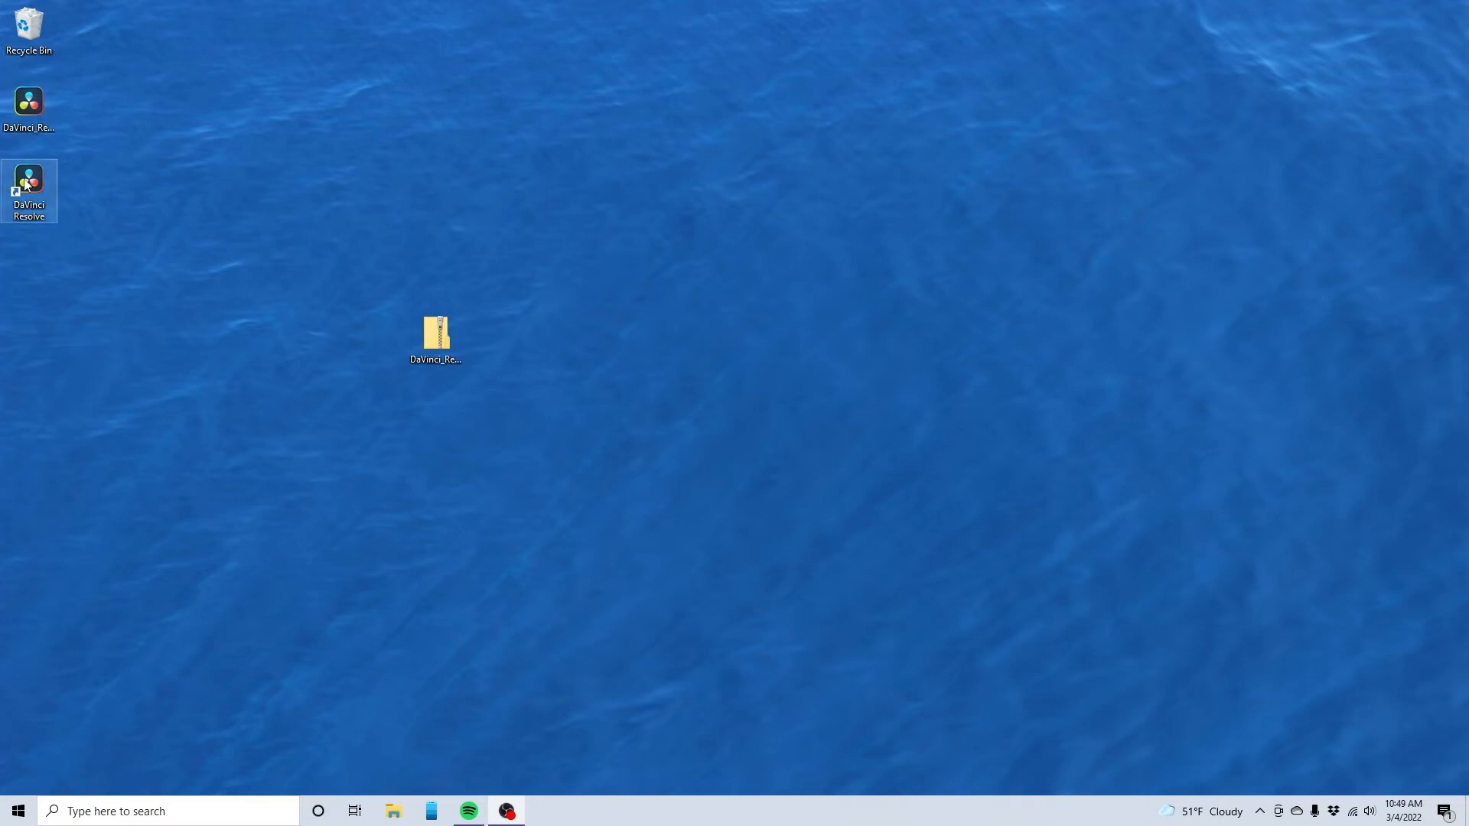
# Launch Resolve and run quick setup with HD 1080, default media folder and Resolve keyboard layout.
pyautogui.doubleClick(435, 332)
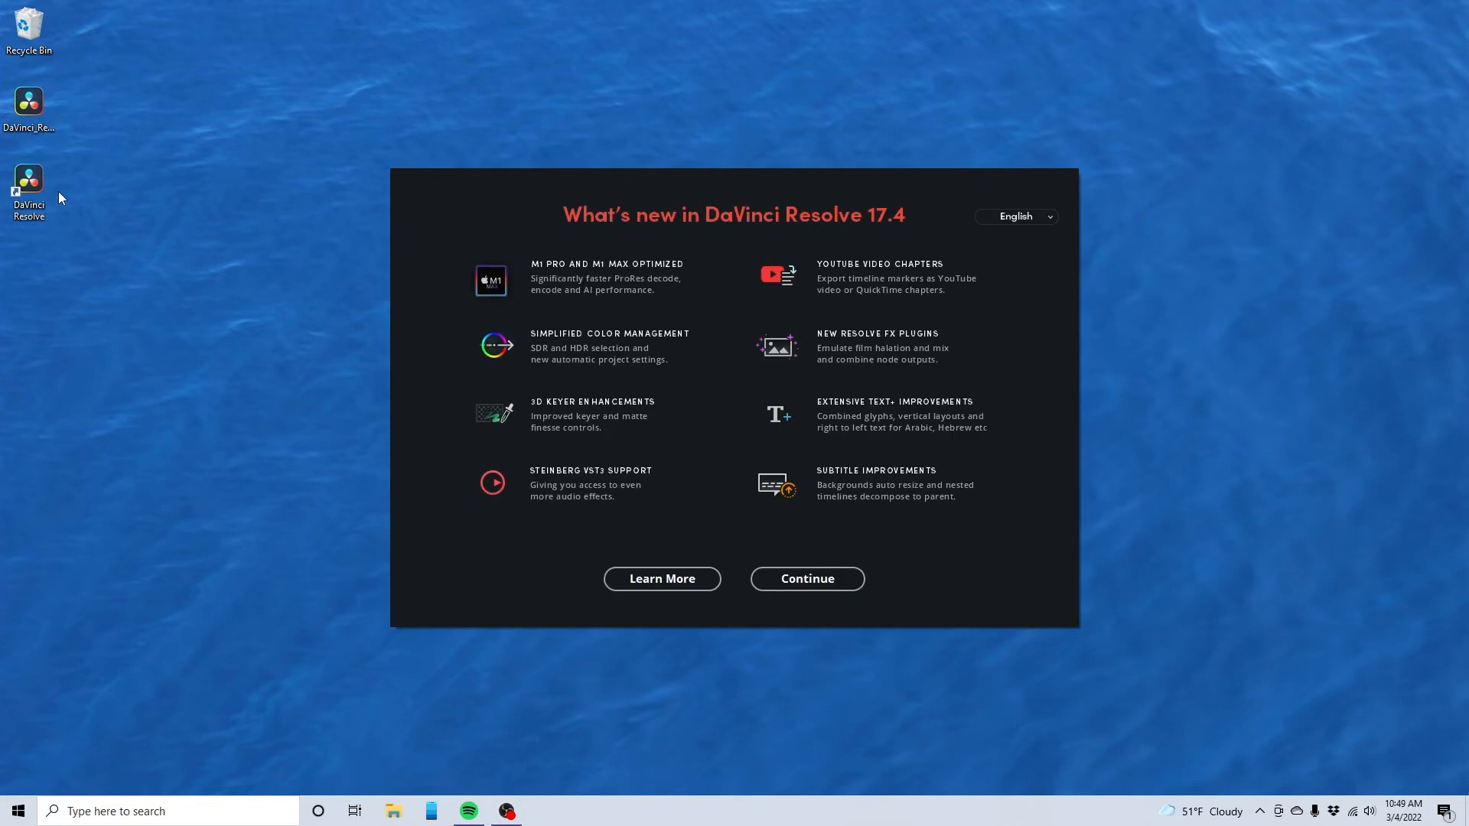
pyautogui.moveTo(379, 379)
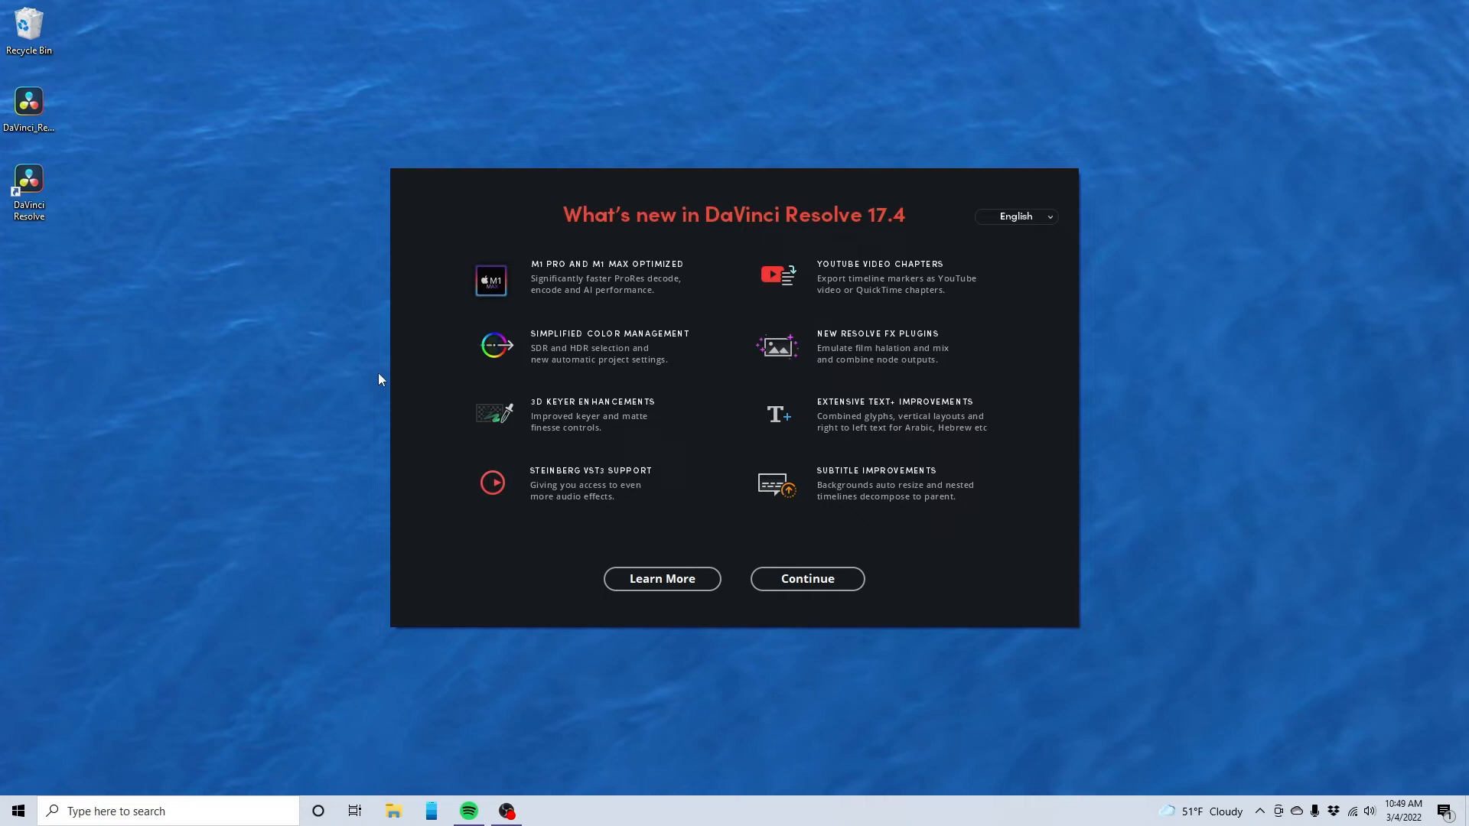
pyautogui.moveTo(498, 576)
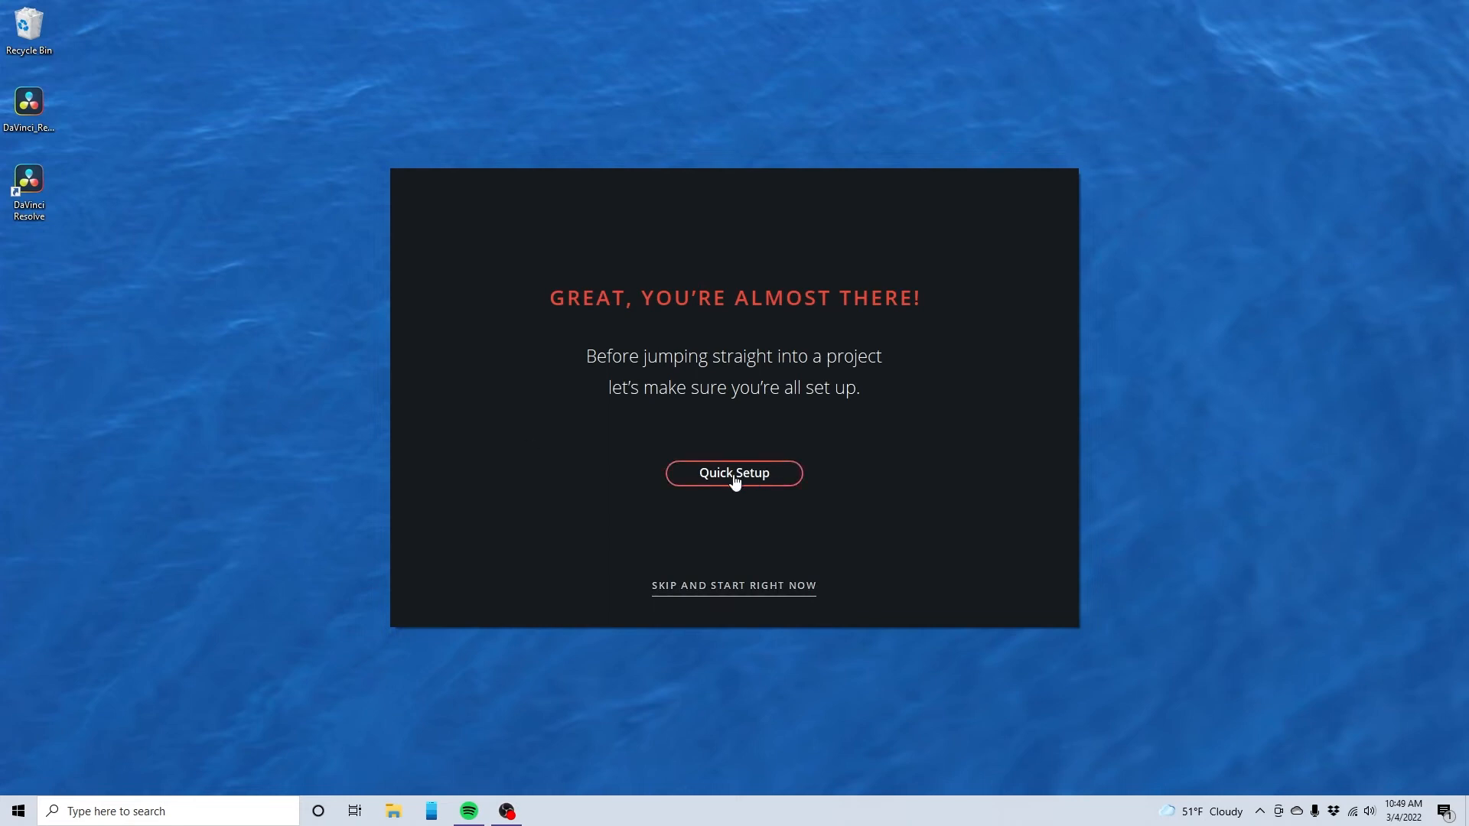
pyautogui.click(733, 473)
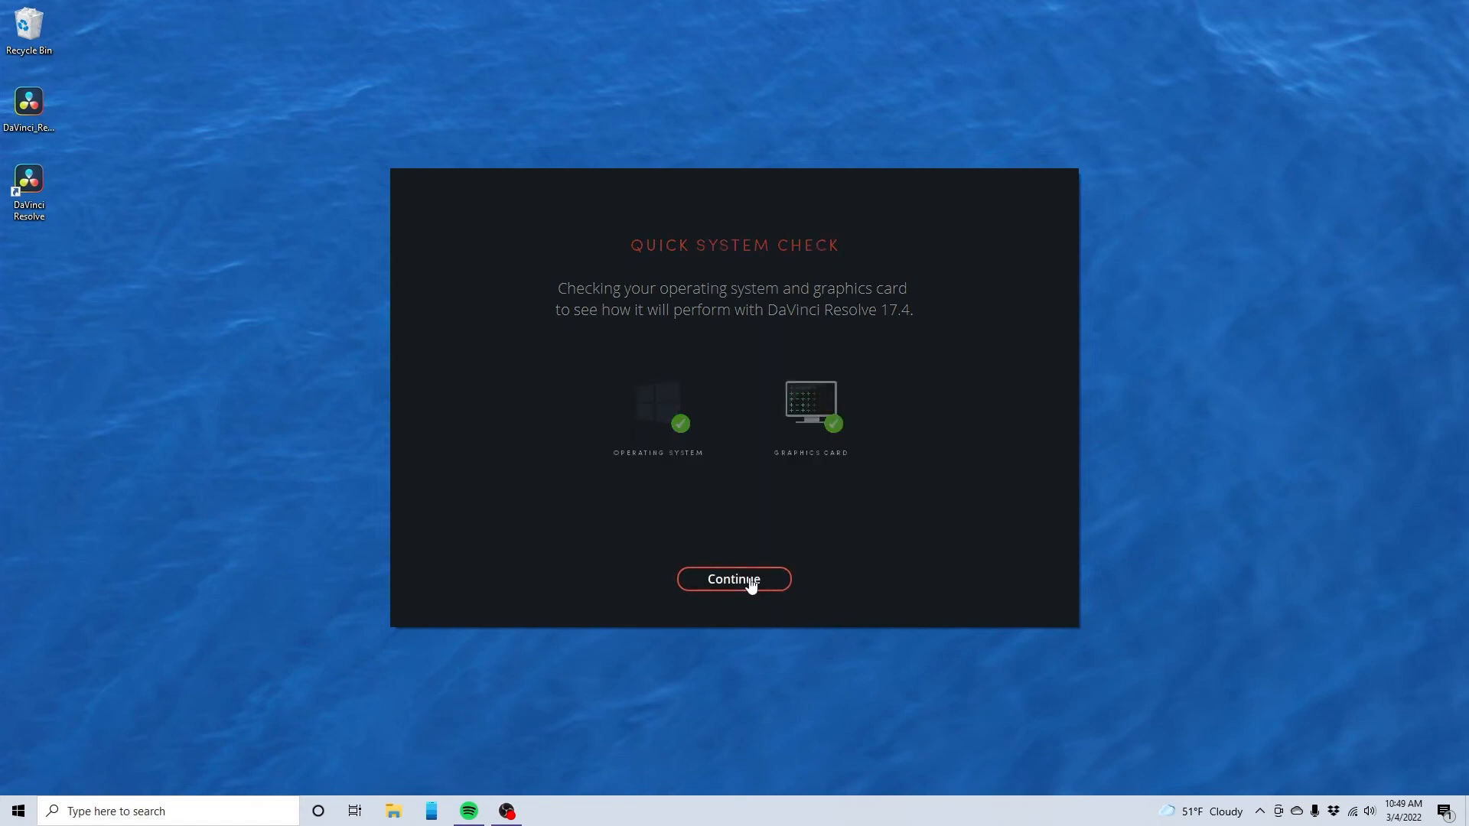
pyautogui.click(733, 579)
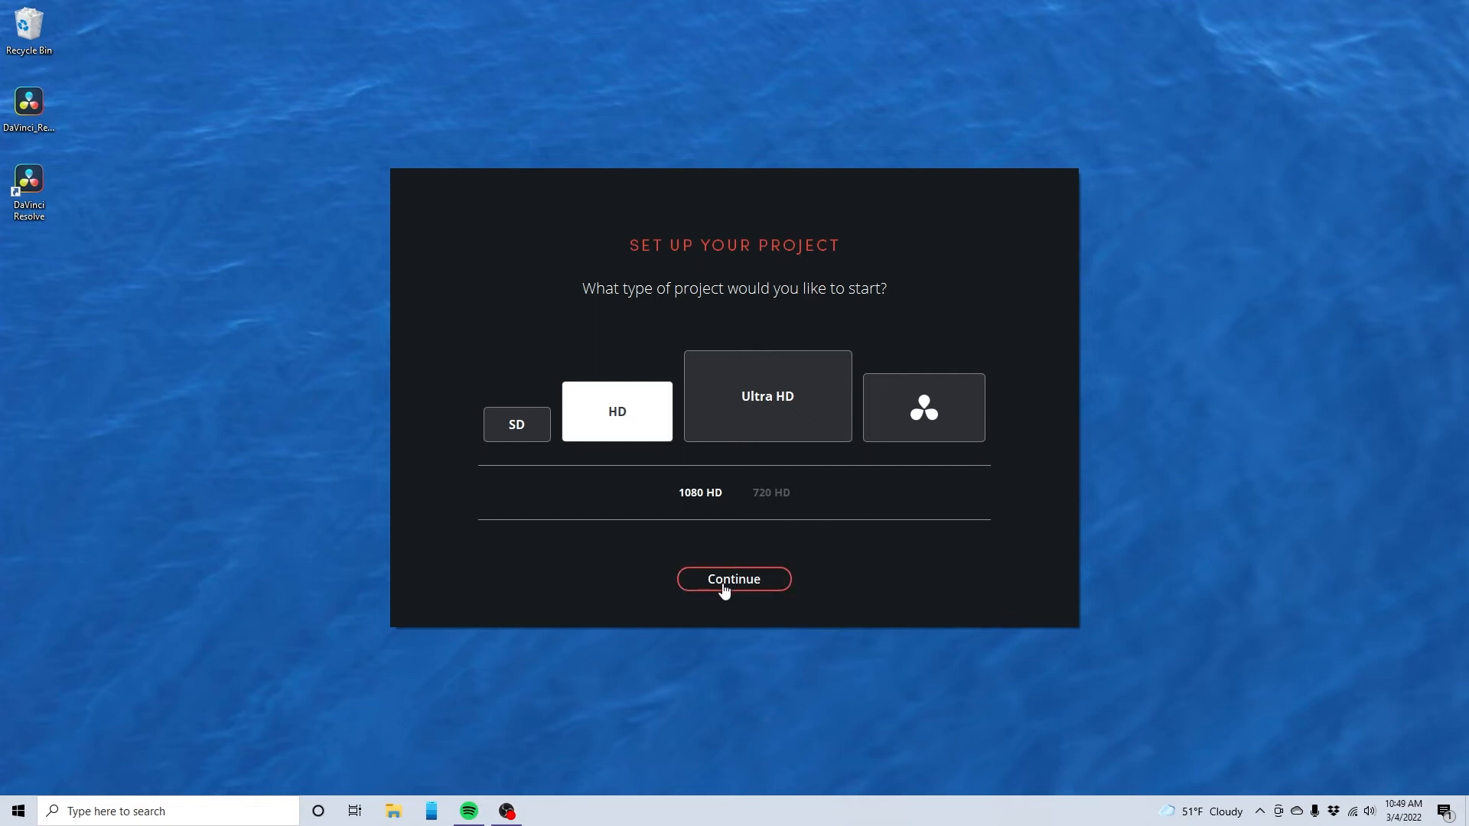
pyautogui.click(733, 579)
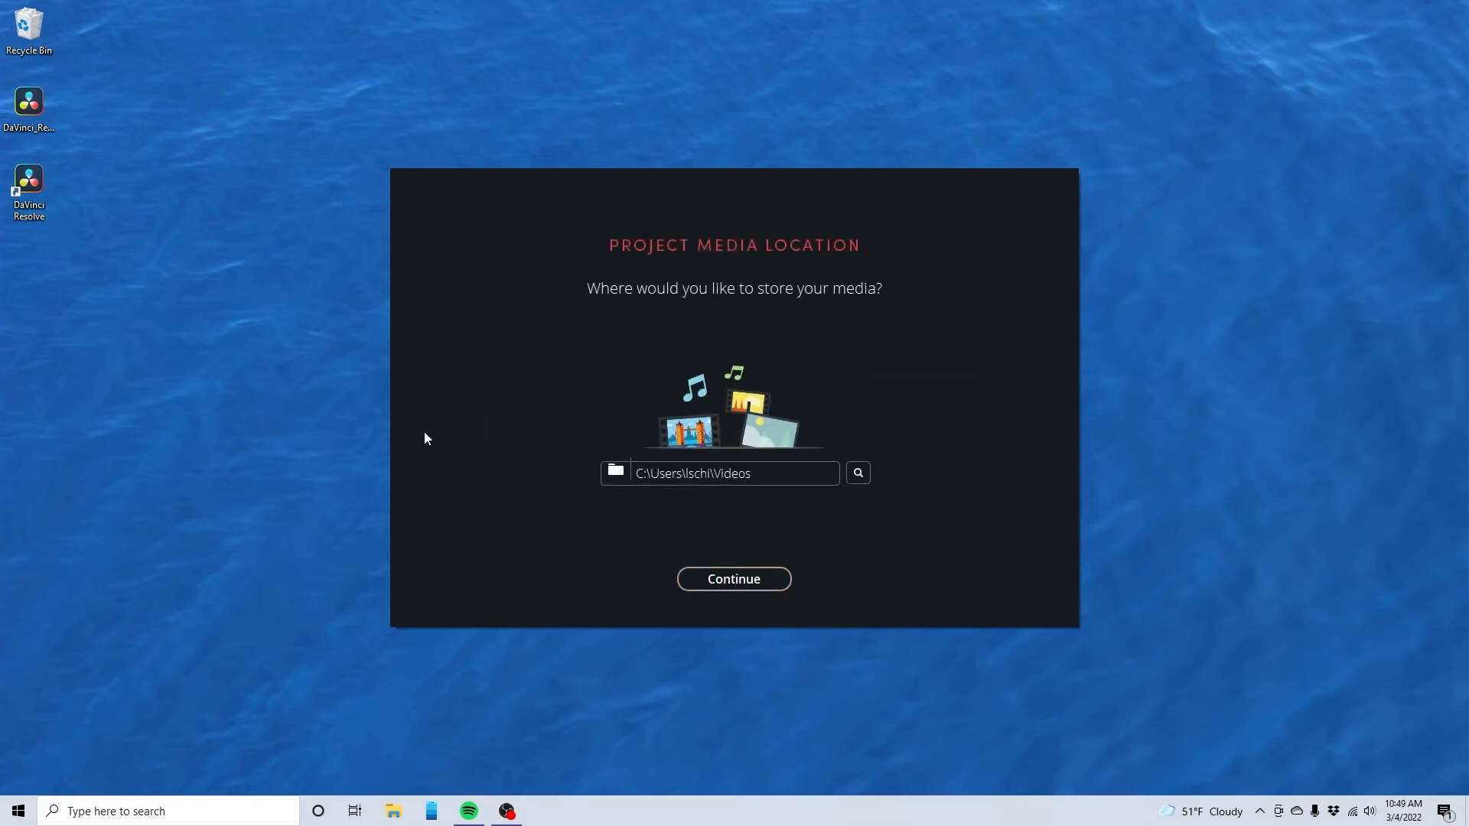
pyautogui.moveTo(733, 579)
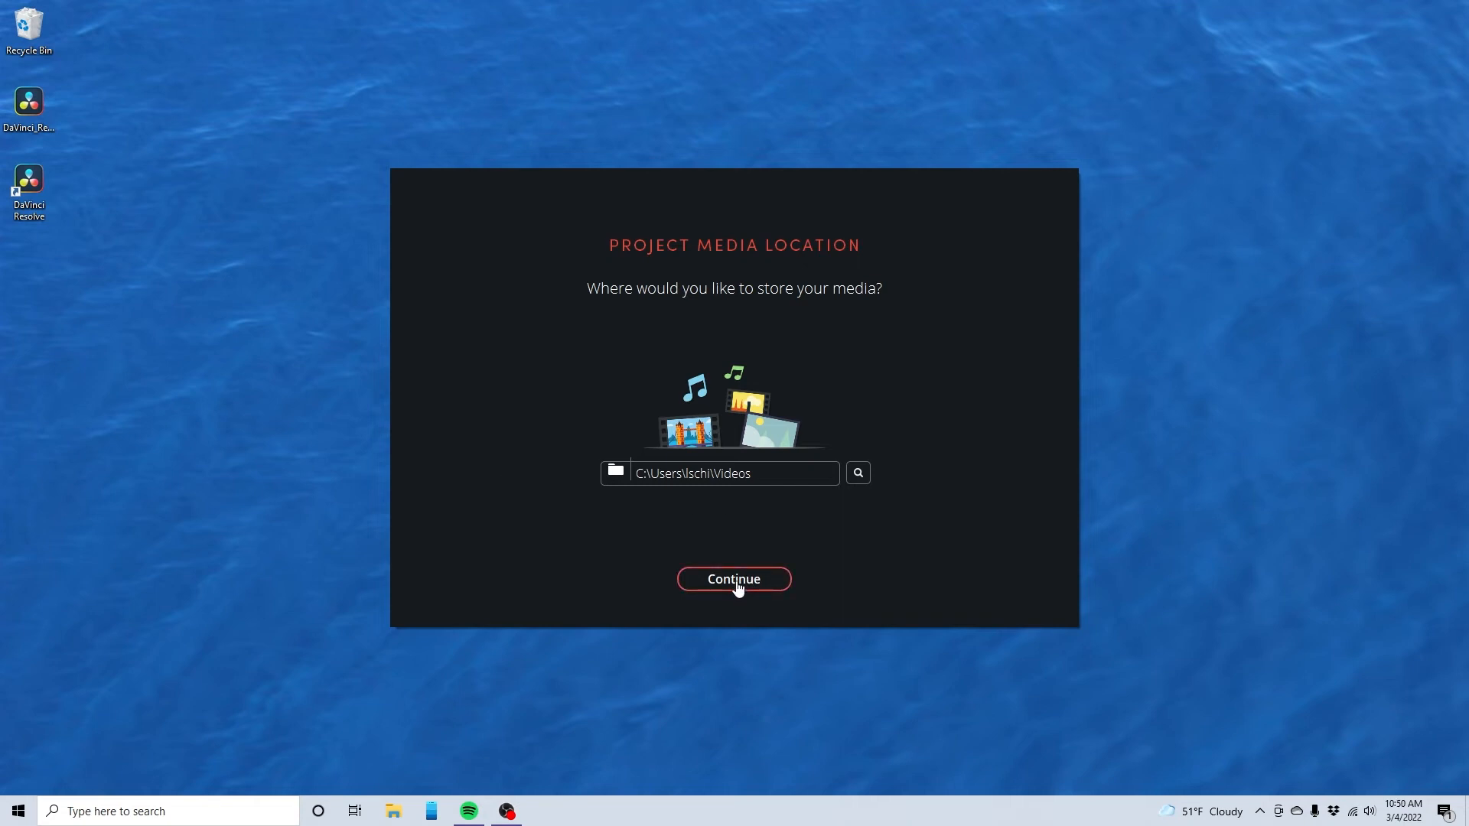
pyautogui.click(733, 578)
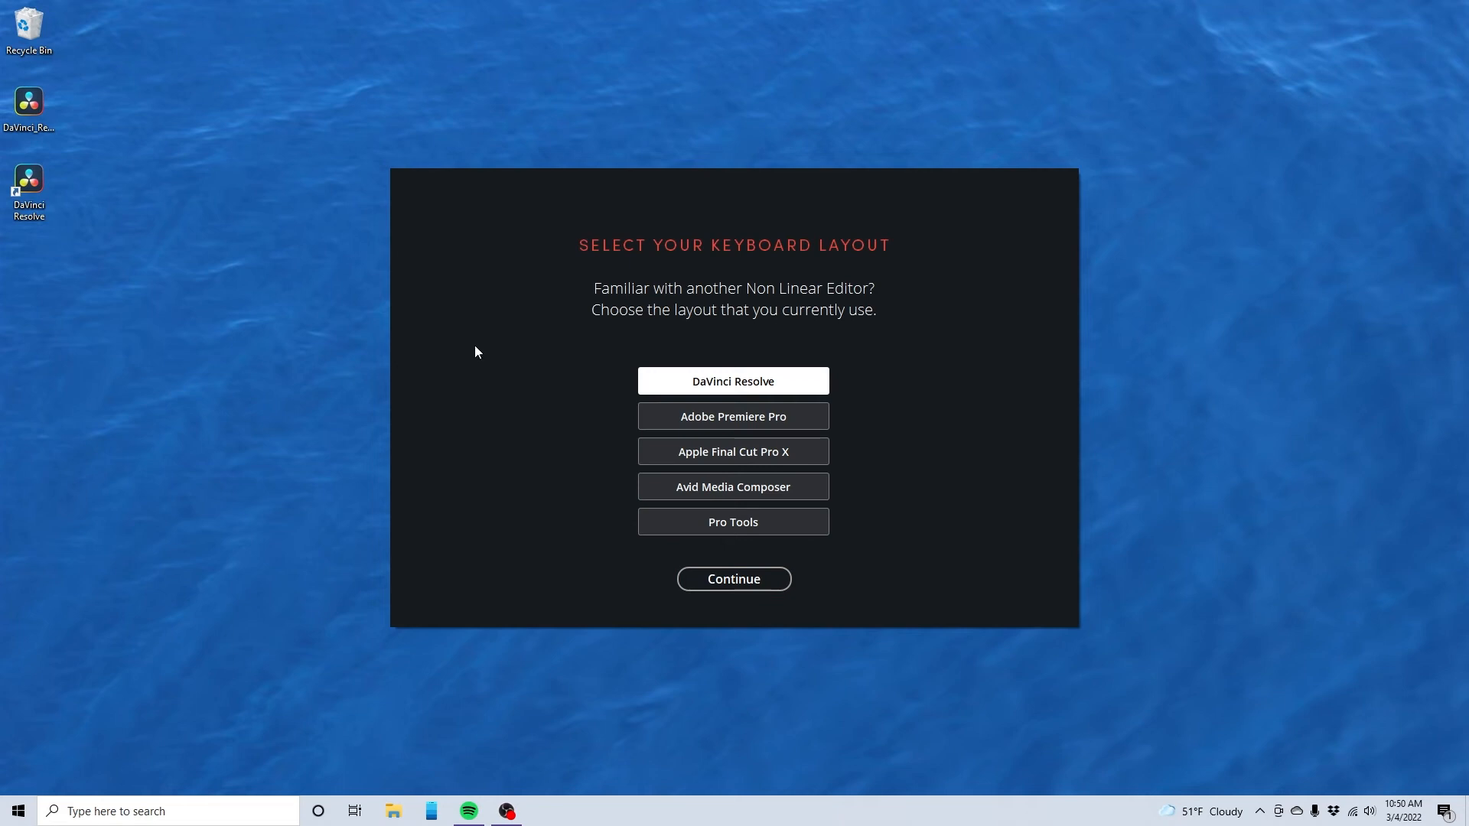
pyautogui.moveTo(686, 349)
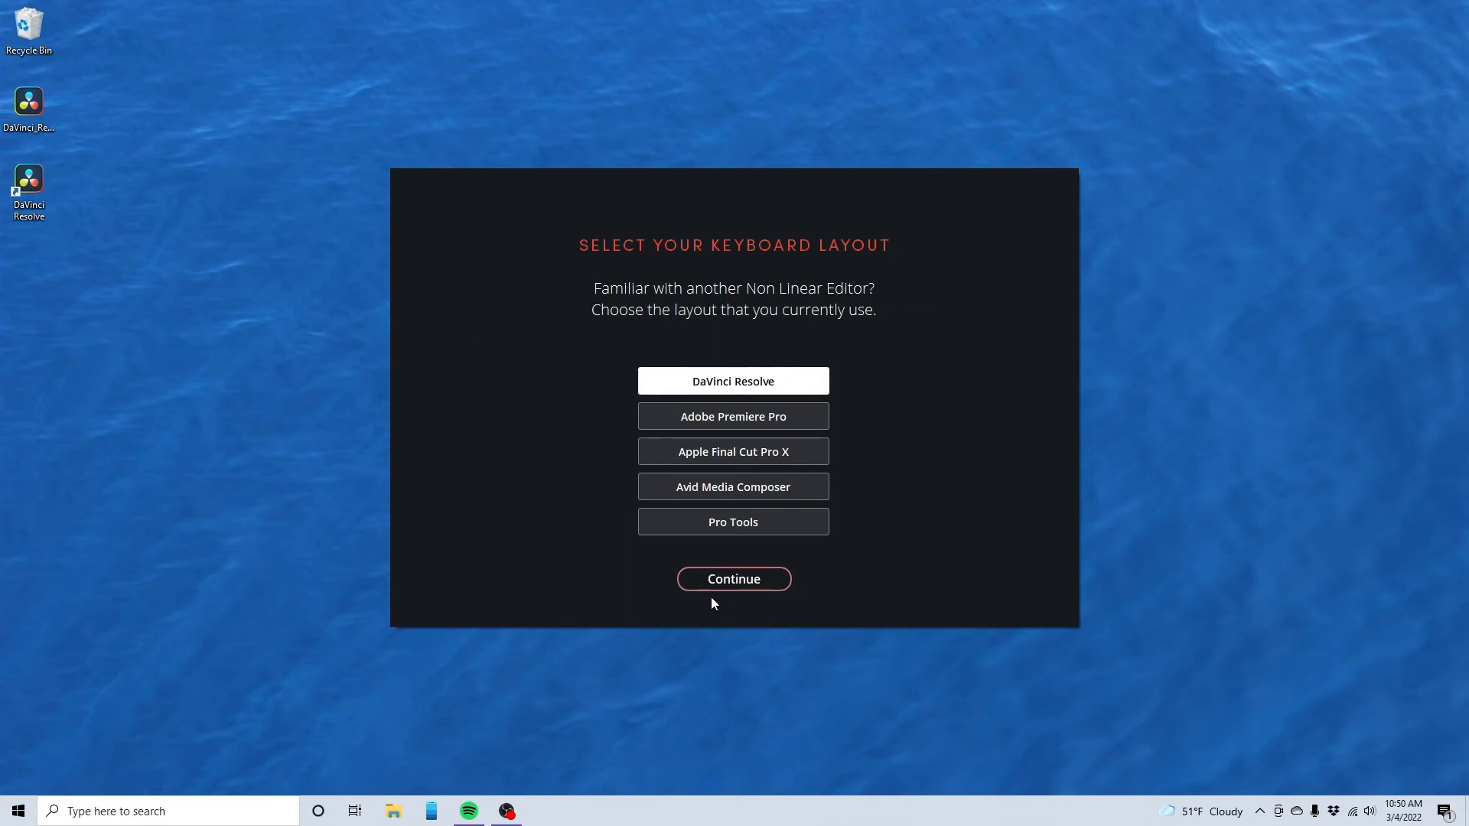
pyautogui.click(733, 578)
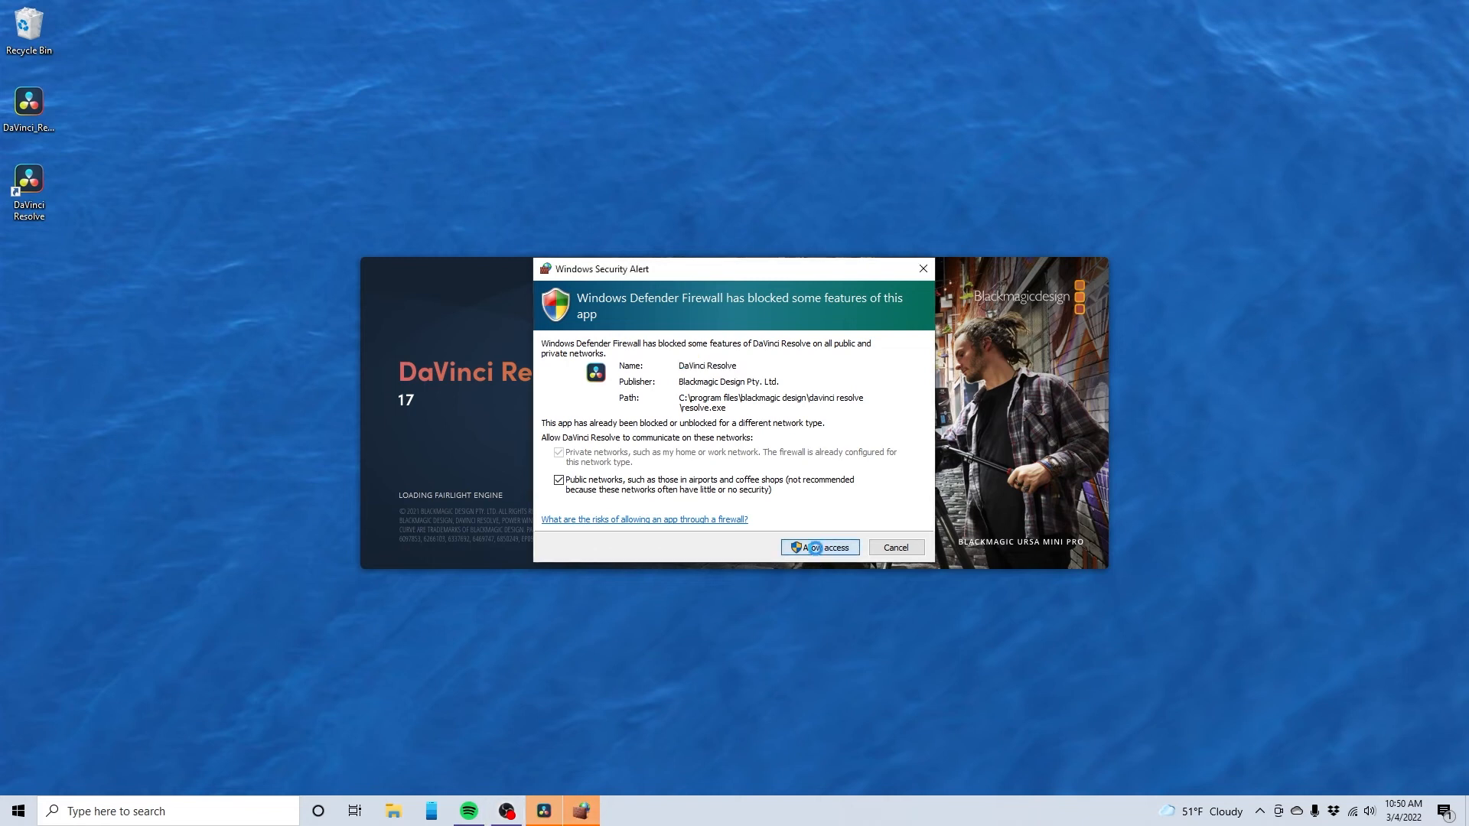
# Allow Resolve network access through the Windows firewall so the Cut page loads.
pyautogui.click(817, 548)
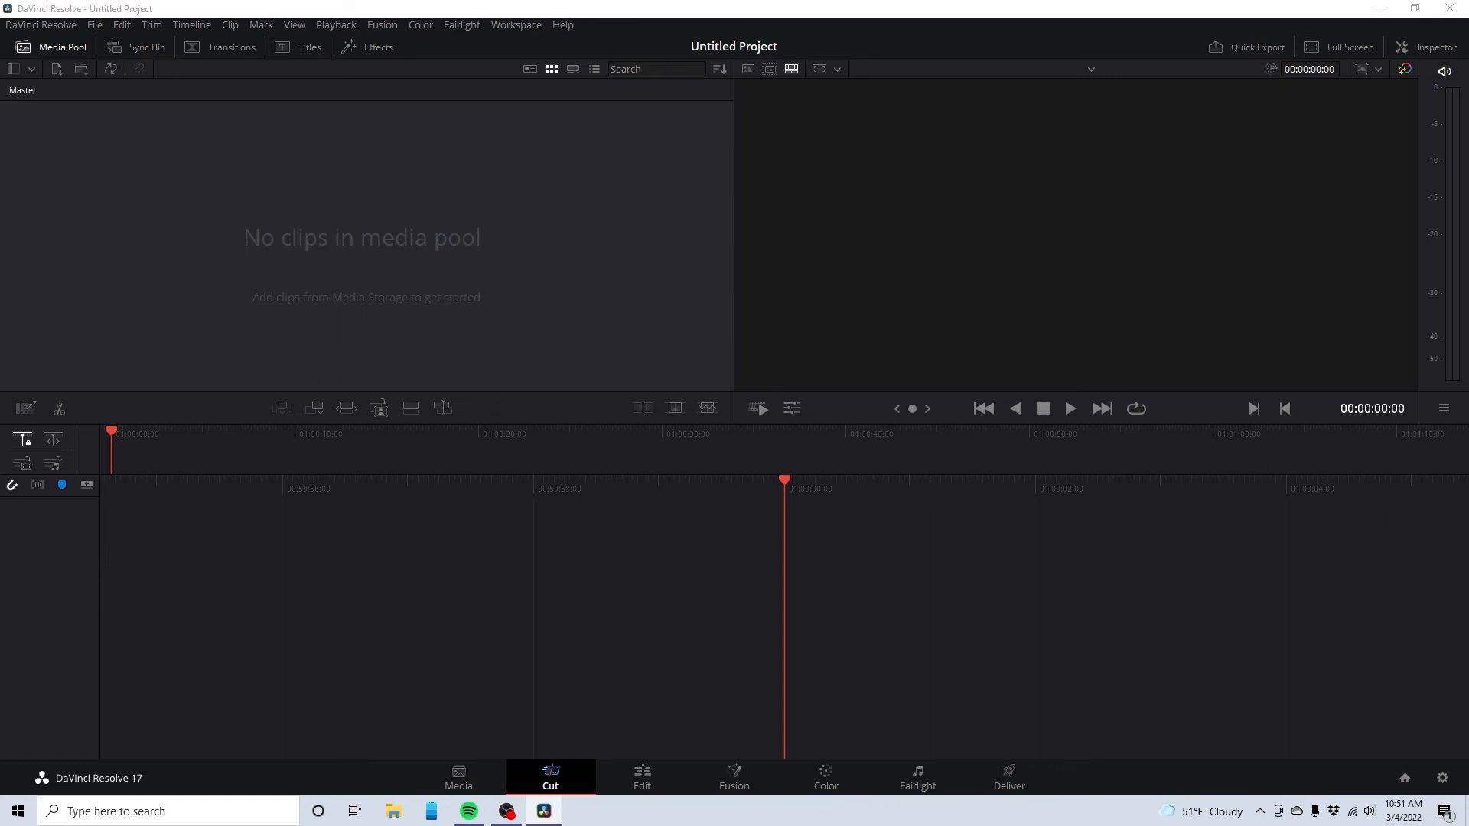
# Browse in File Explorer toward the folder containing Refinance.mp4 for the media pool.
pyautogui.click(393, 812)
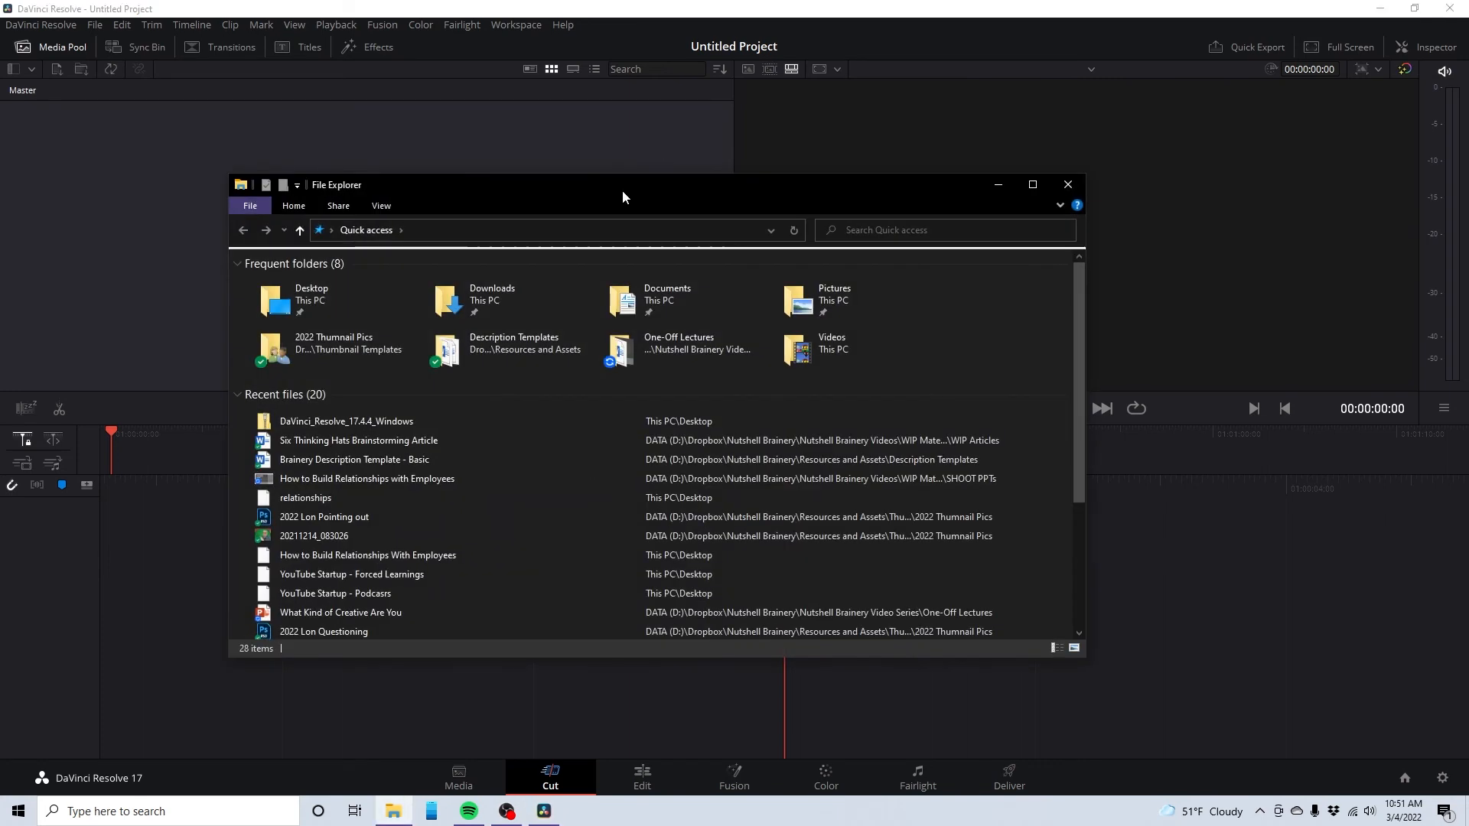
pyautogui.click(1066, 185)
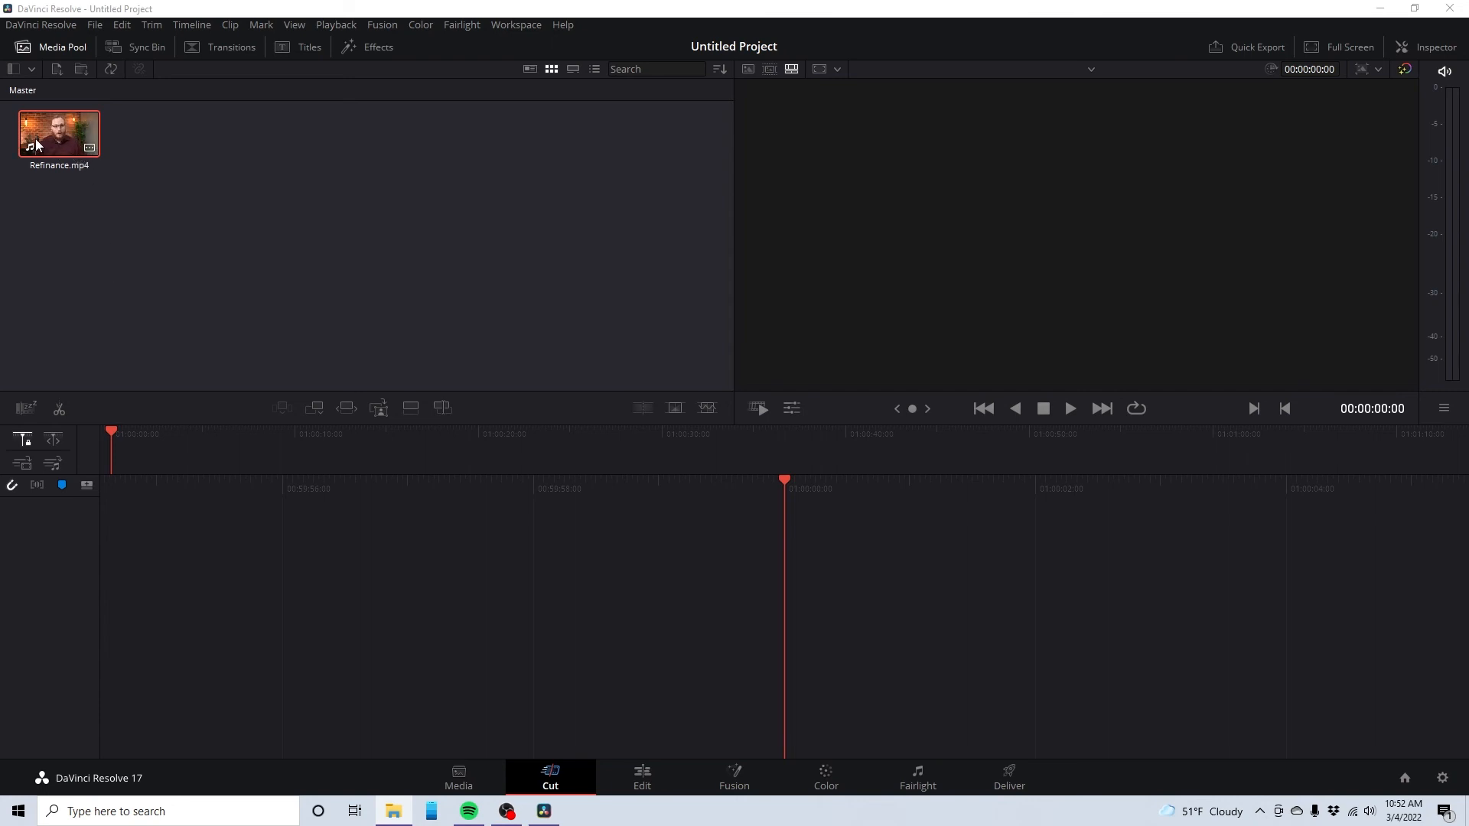
pyautogui.moveTo(66, 145)
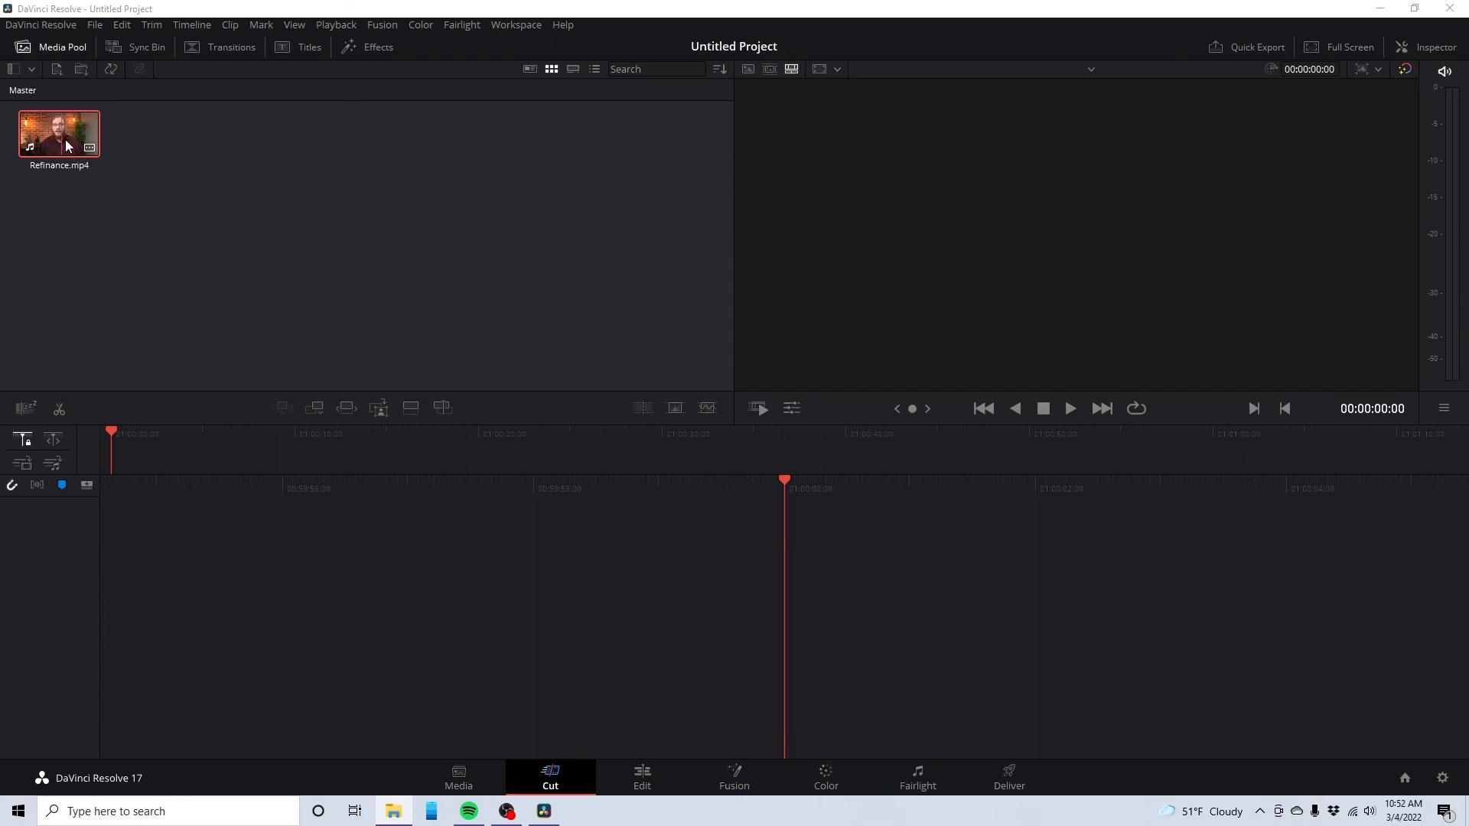